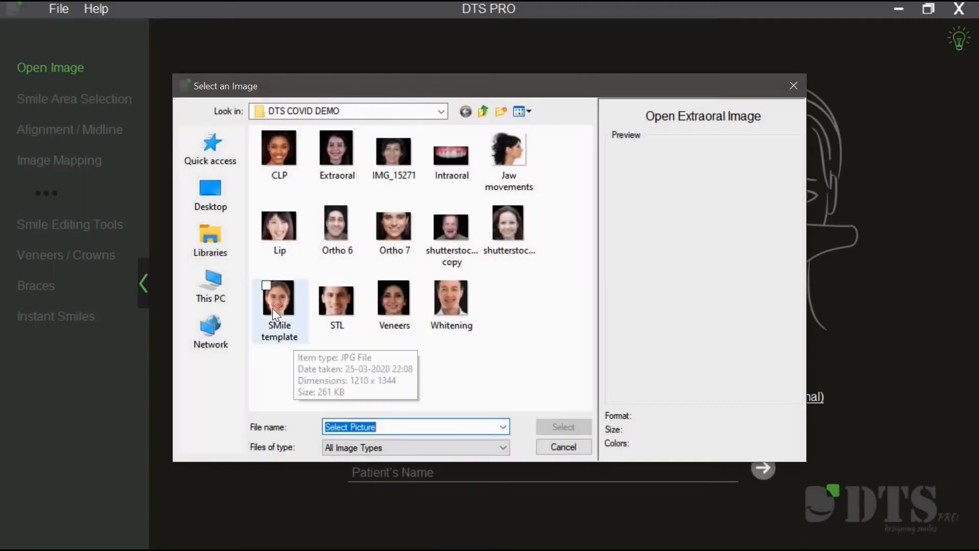
Step: Load the SMile template photo of the smiling woman as the extraoral image
left_click(279, 300)
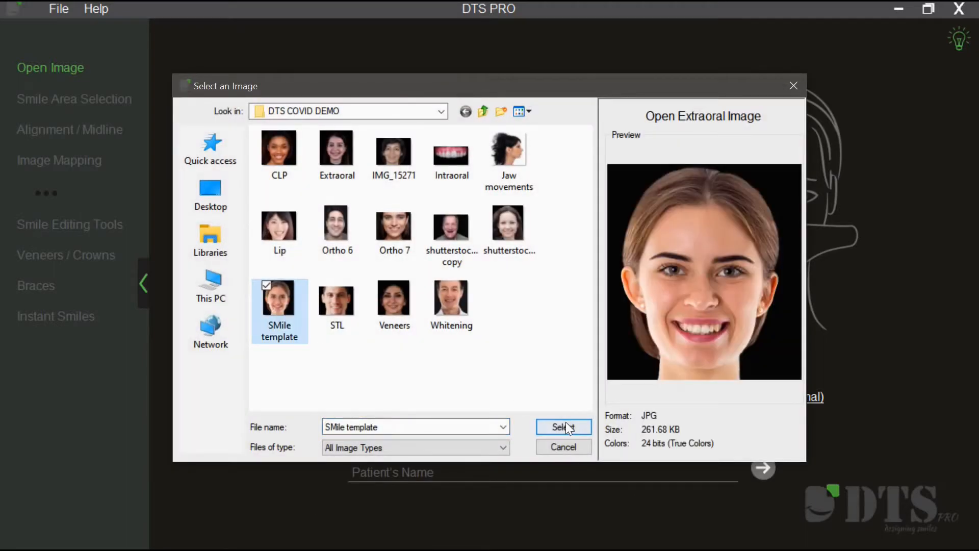
left_click(561, 426)
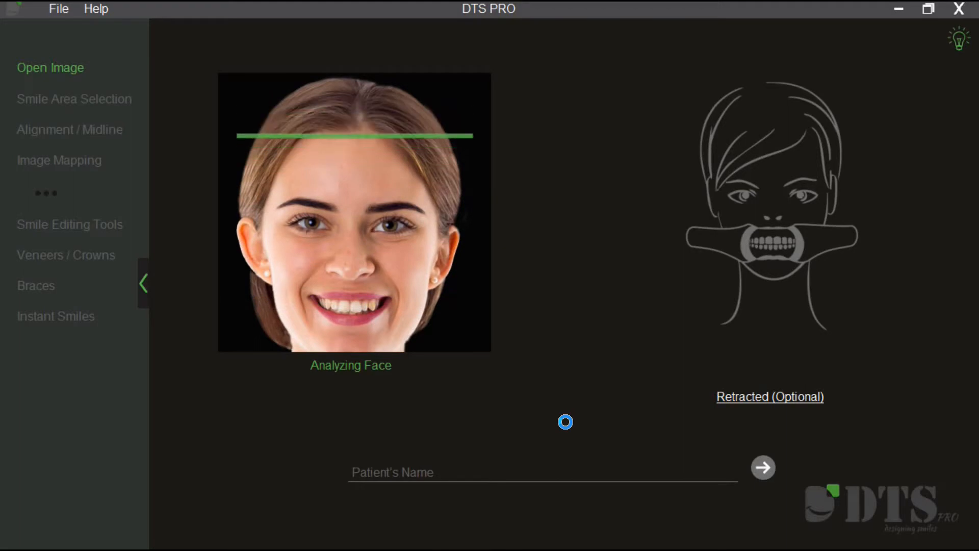
Step: Accept the detected smile outline and eye-line alignment, then show the editing tips
left_click(763, 467)
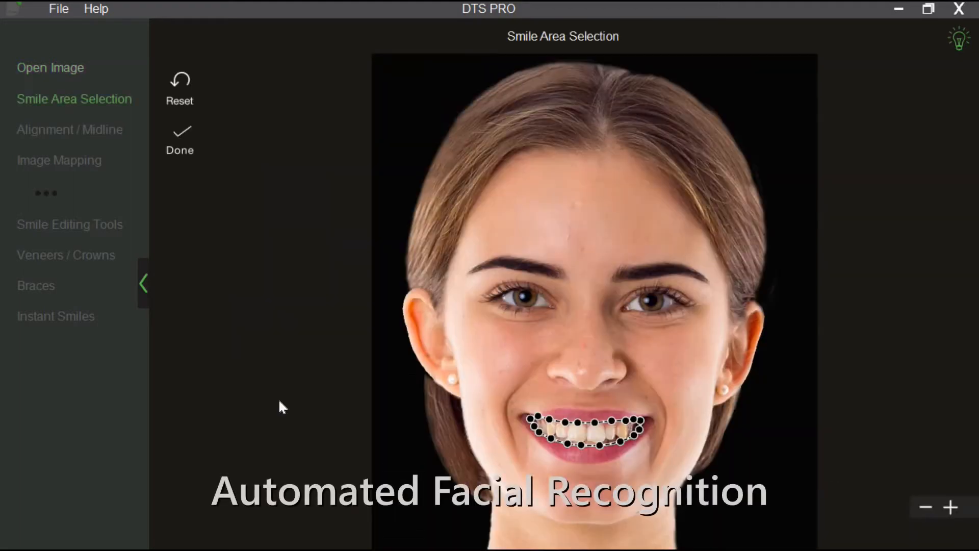
mouse_move(190, 177)
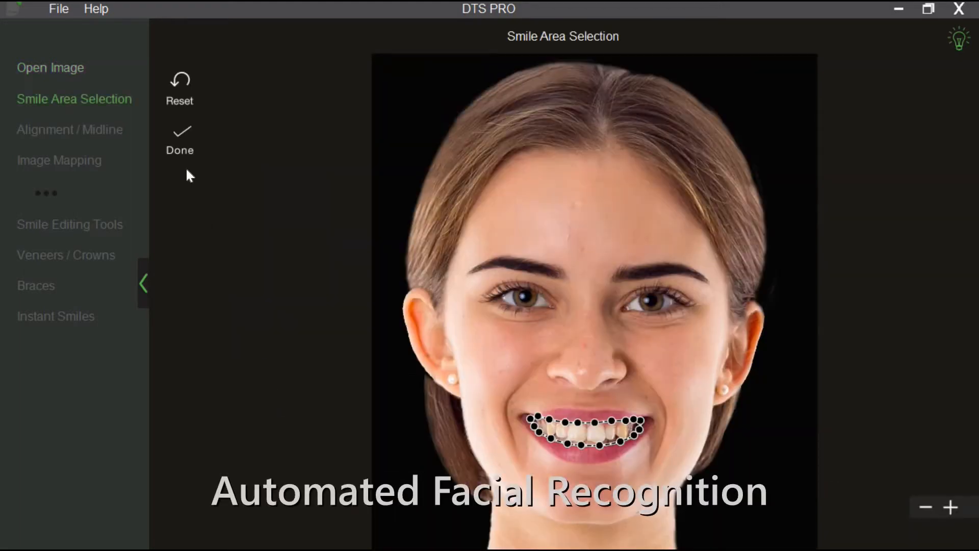
left_click(179, 140)
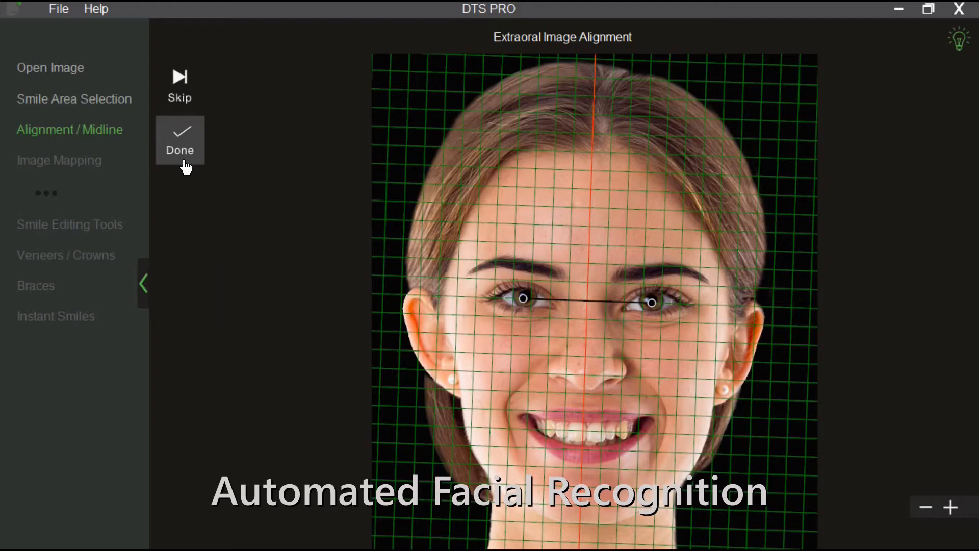
left_click(179, 150)
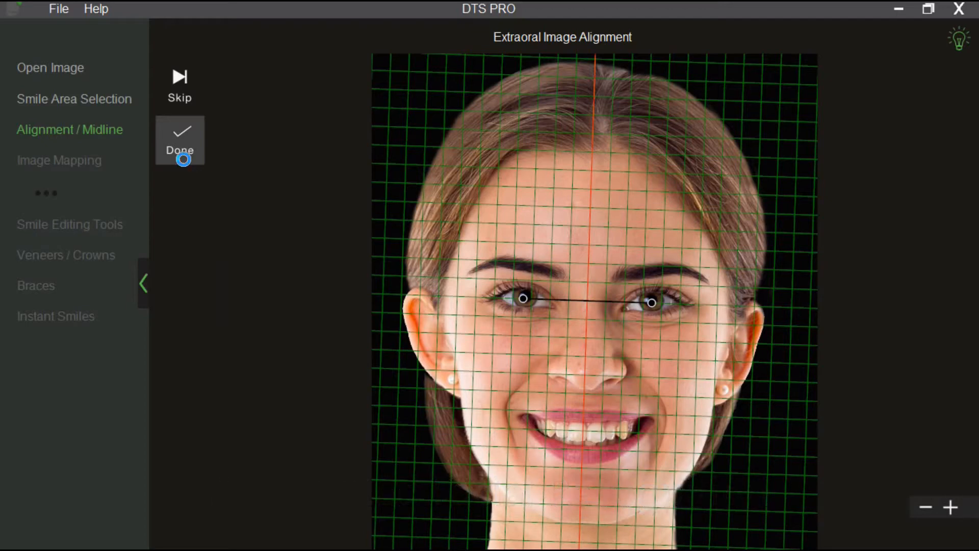
left_click(179, 141)
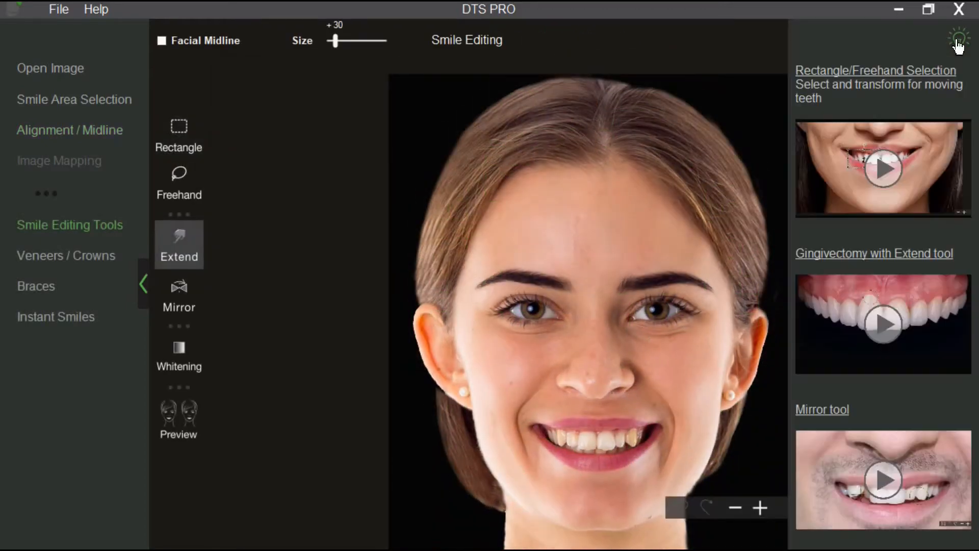
Step: Watch the Gingivectomy with Extend tutorial video, then view the Help guide on shooting images
left_click(959, 40)
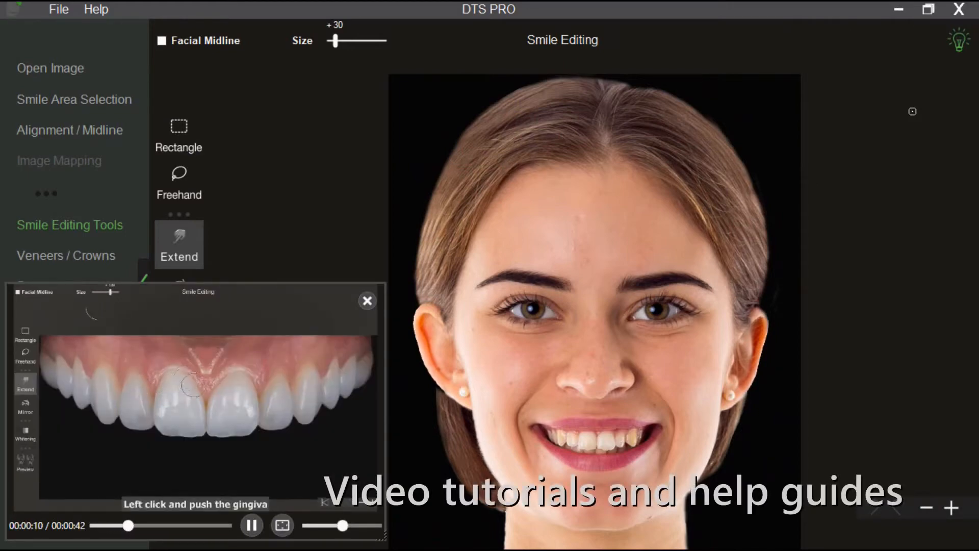
left_click(367, 300)
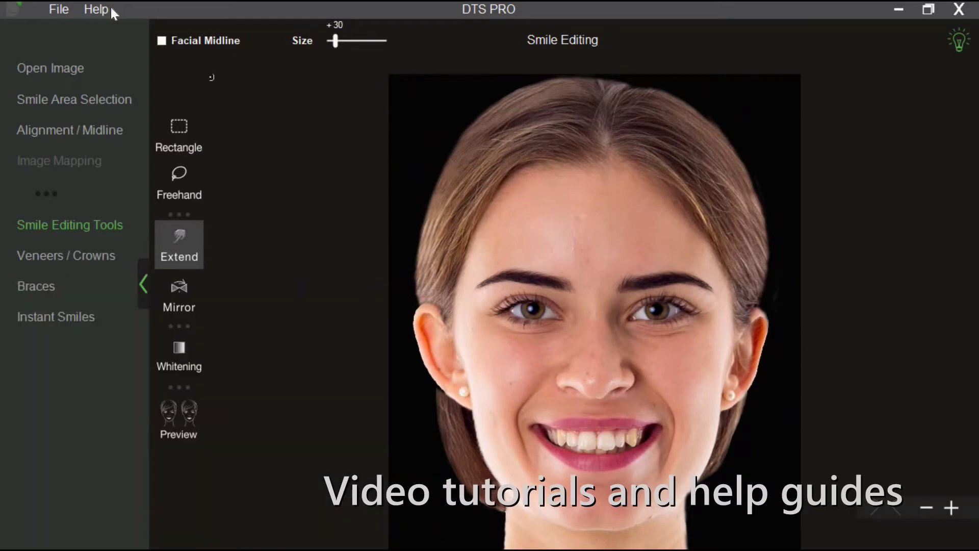
left_click(95, 10)
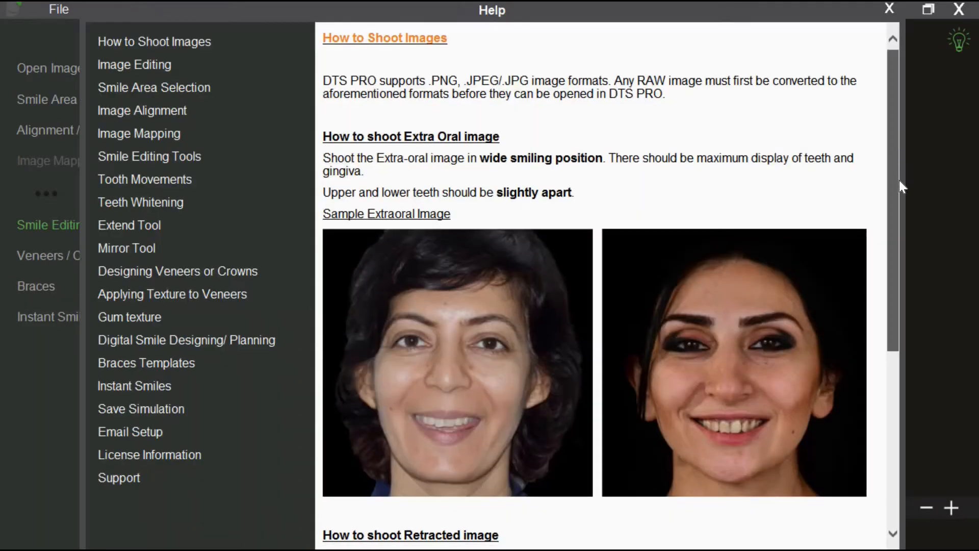
left_click(129, 224)
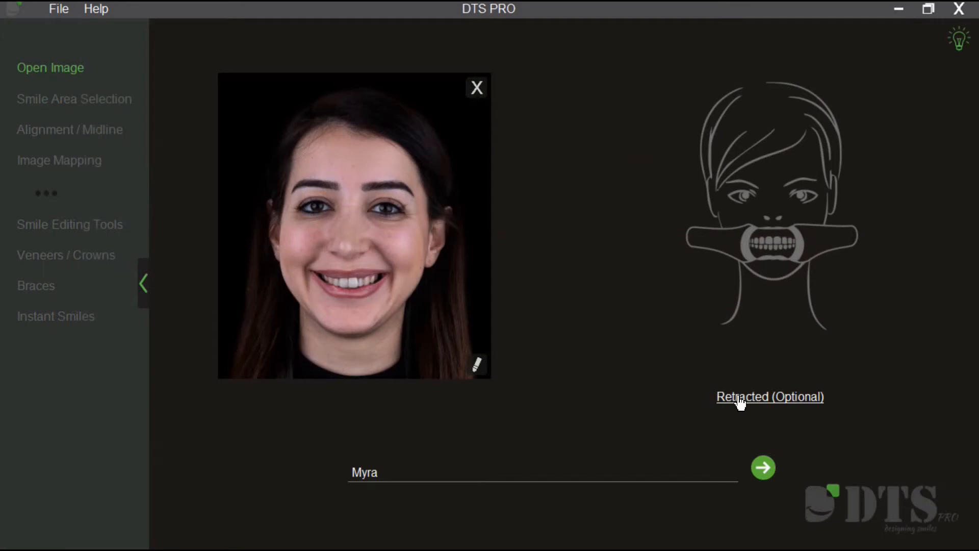
Step: Add the optional retracted teeth photo and import the STL 3D dental model
left_click(770, 396)
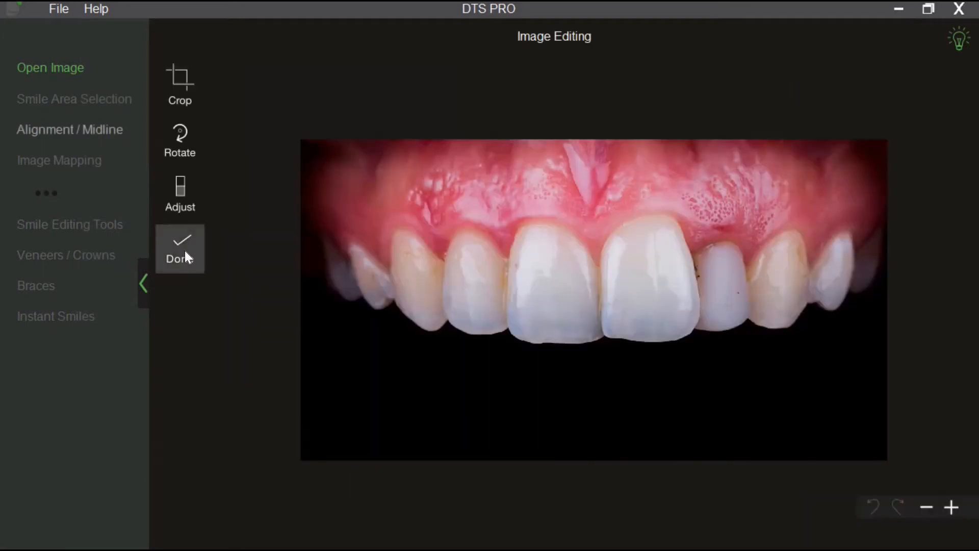
left_click(180, 249)
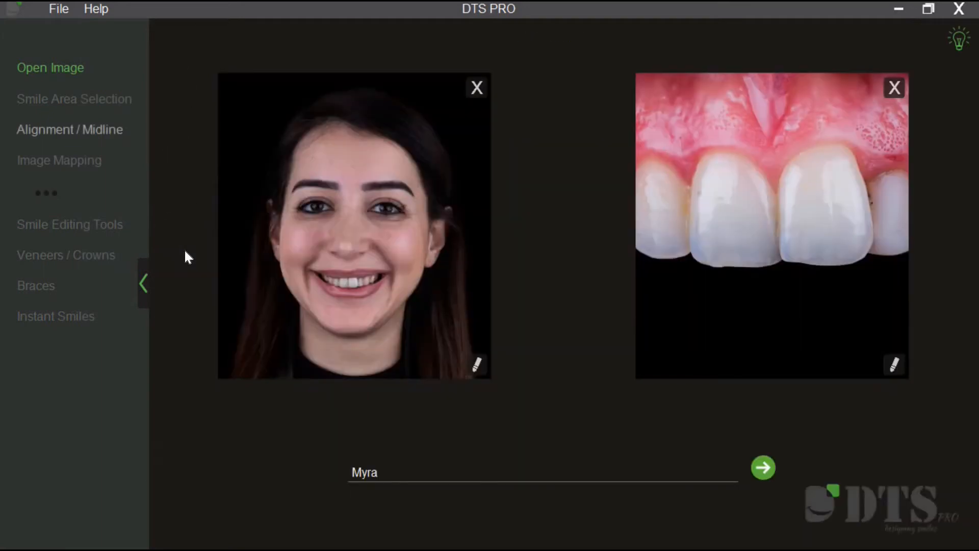
left_click(414, 446)
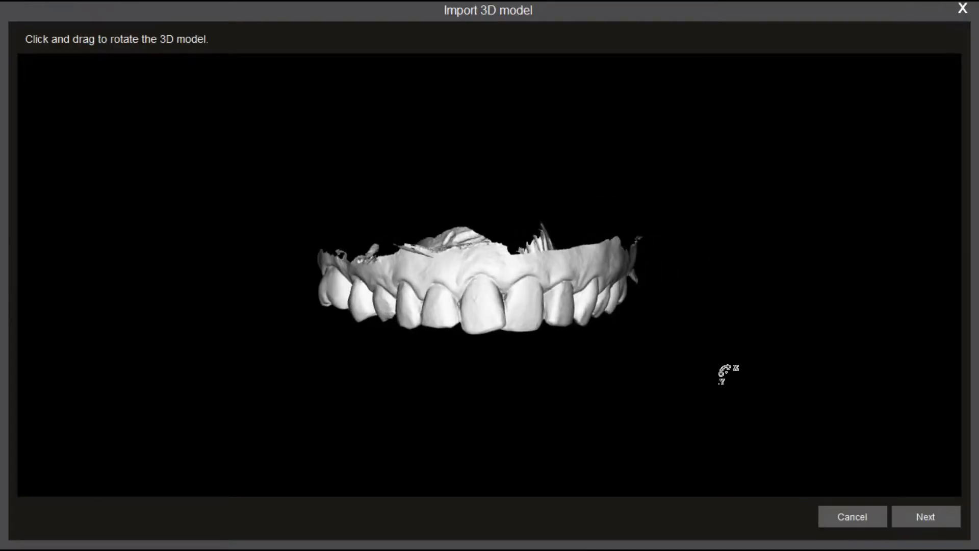
left_click(924, 516)
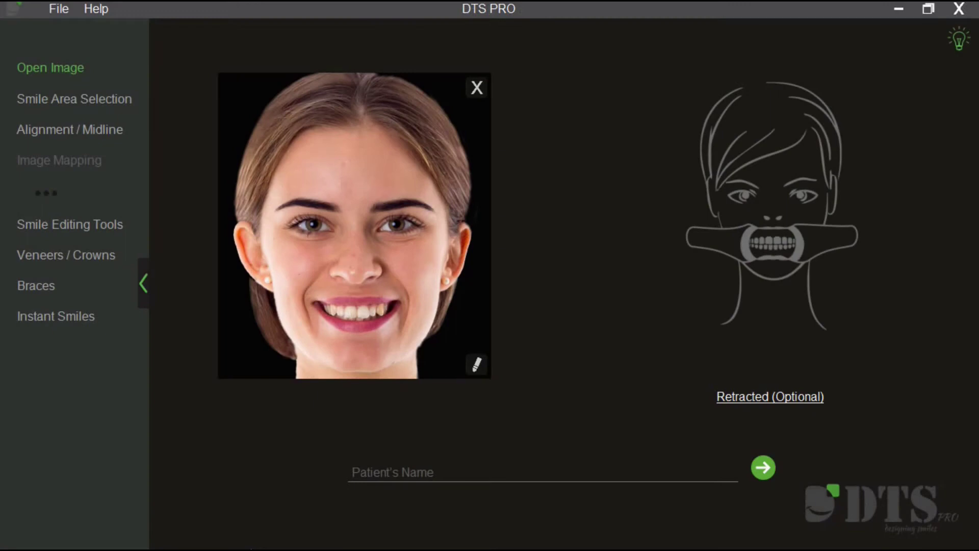
Step: Cycle the Oval, Triangular, Rectangular and Square instant smiles and preview before-and-after
left_click(55, 316)
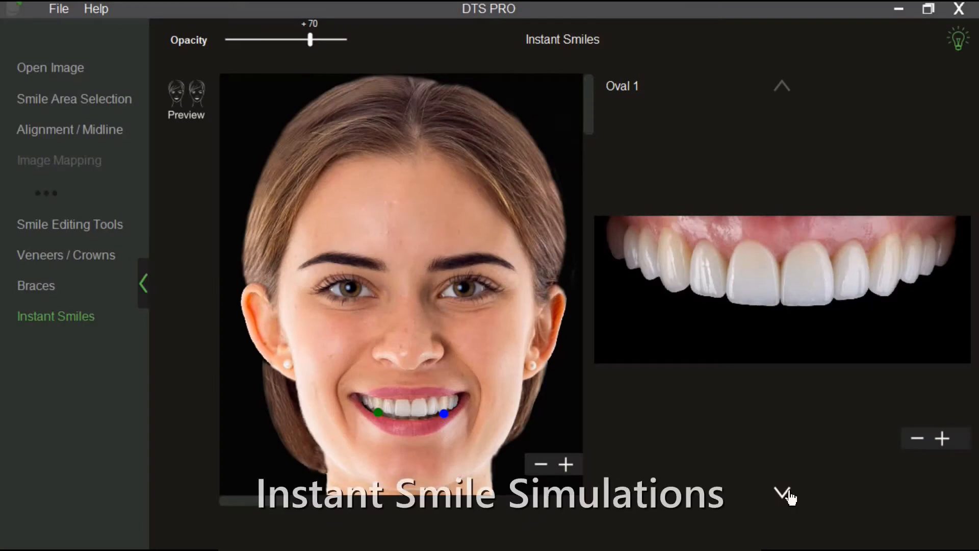
left_click(784, 497)
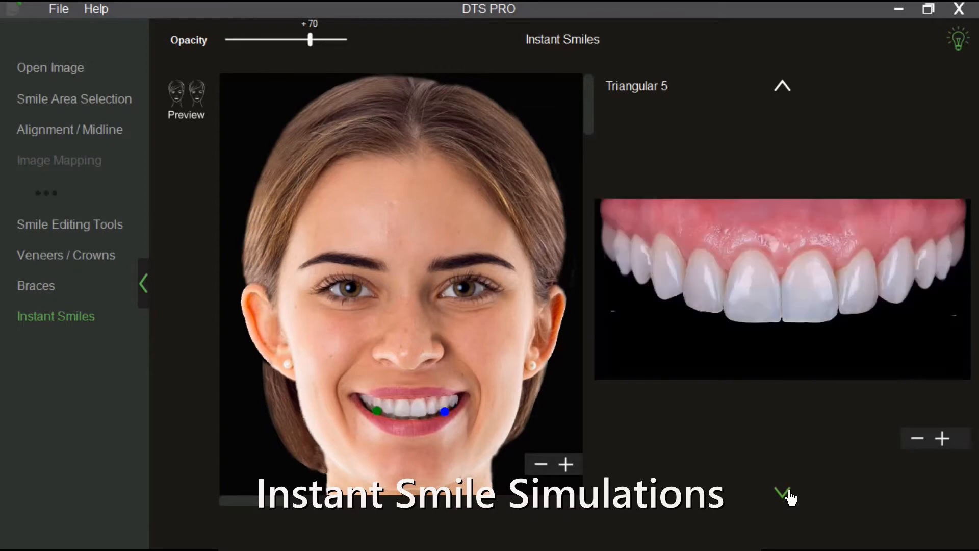
left_click(785, 495)
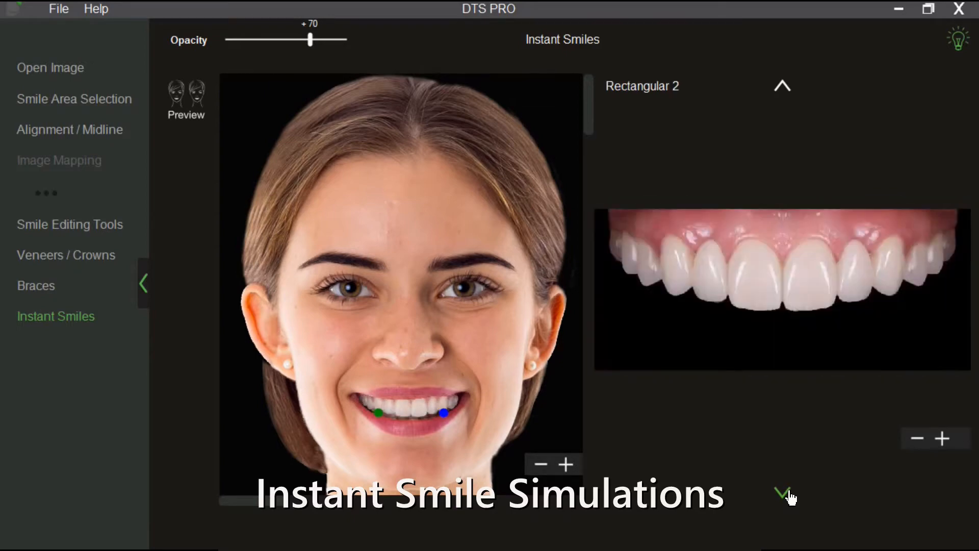
left_click(784, 493)
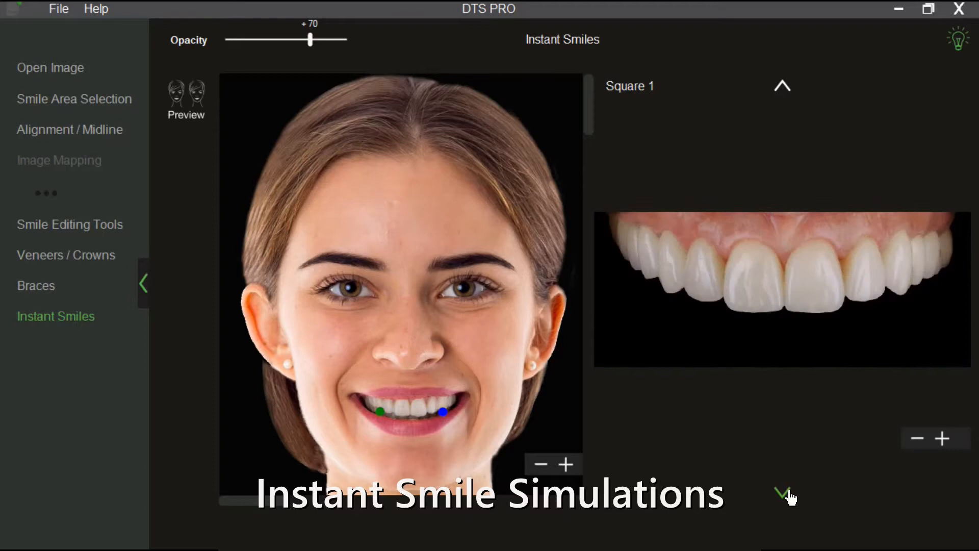
left_click(782, 493)
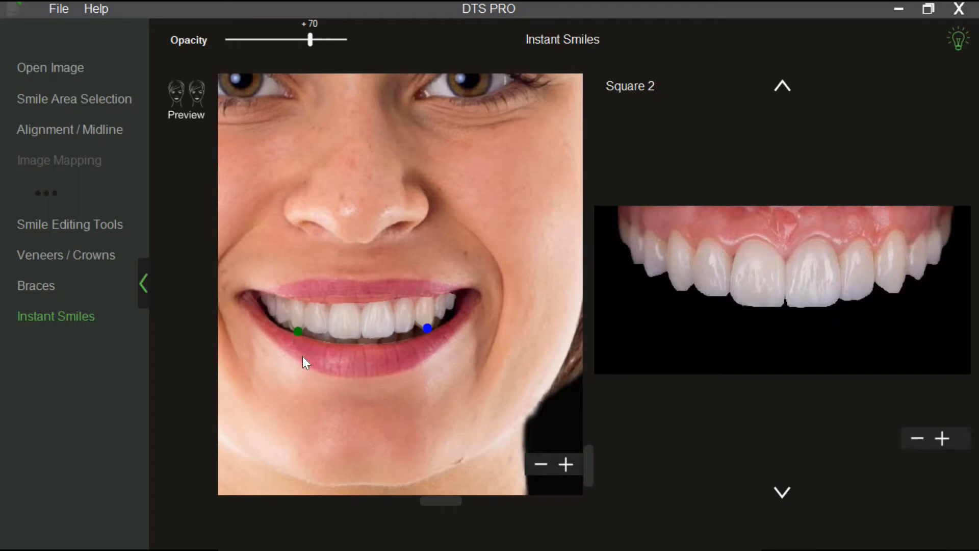
left_click(186, 100)
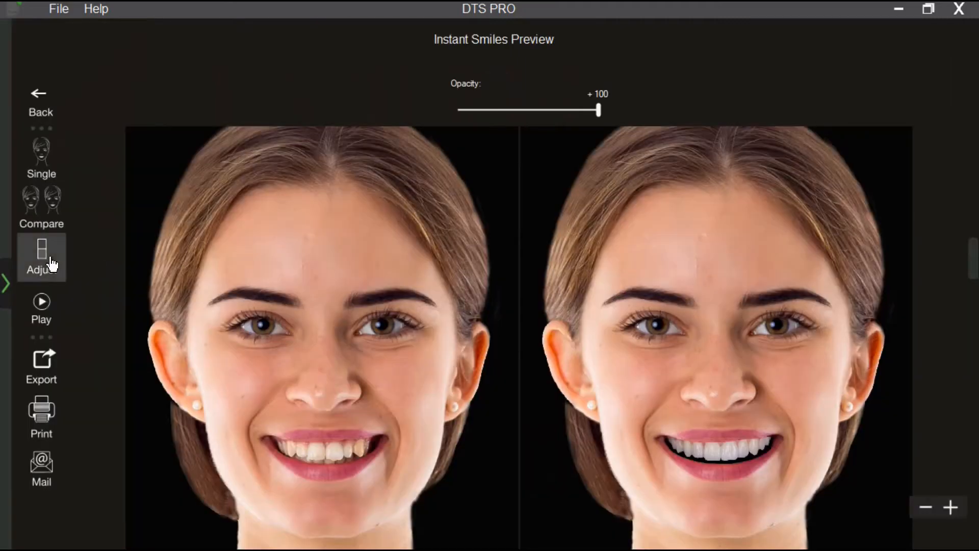
Step: Browse the user smile templates via File > Settings > Add smile template
left_click(41, 256)
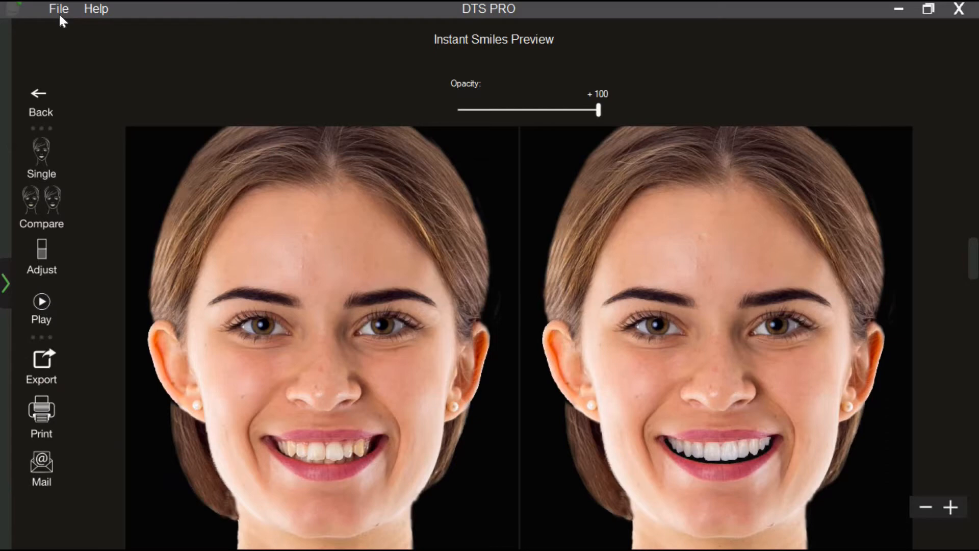
left_click(59, 10)
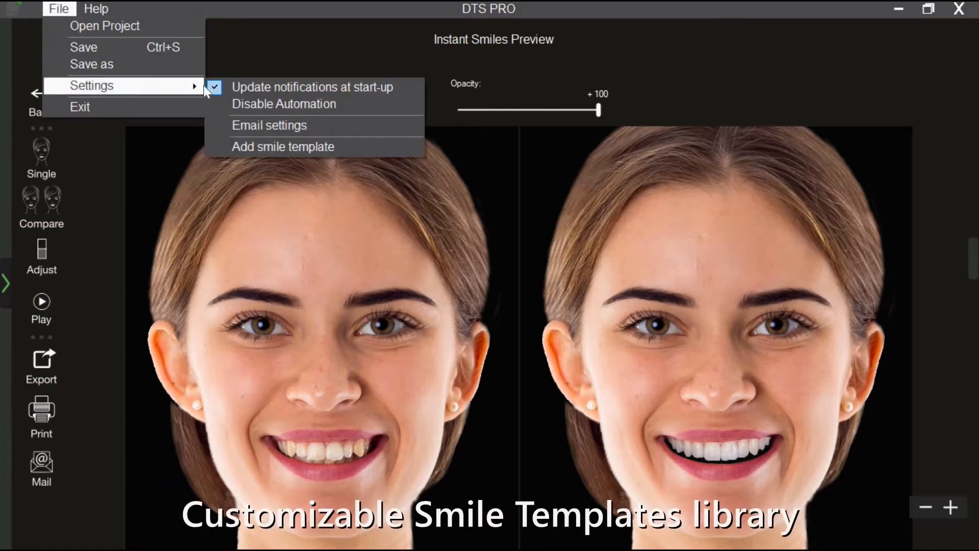
left_click(283, 147)
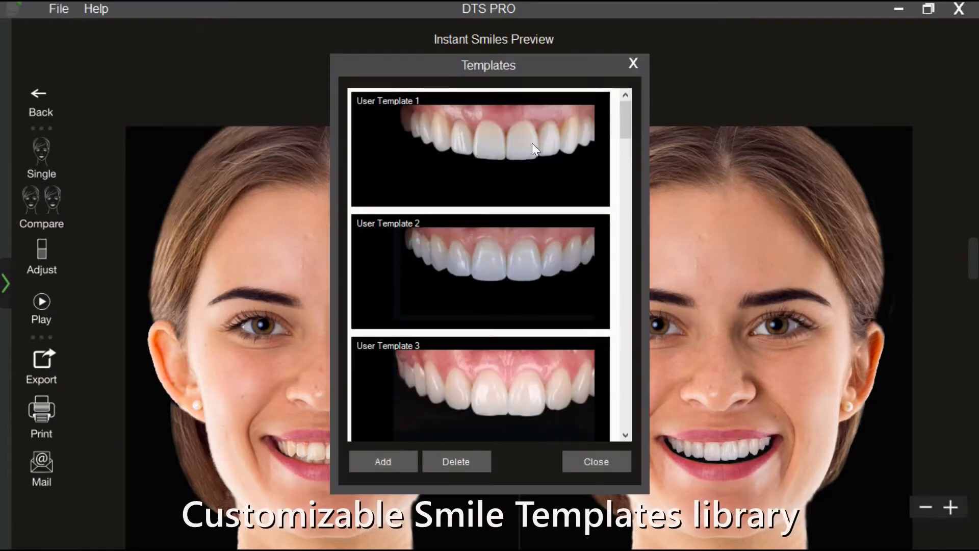
scroll("down", 3)
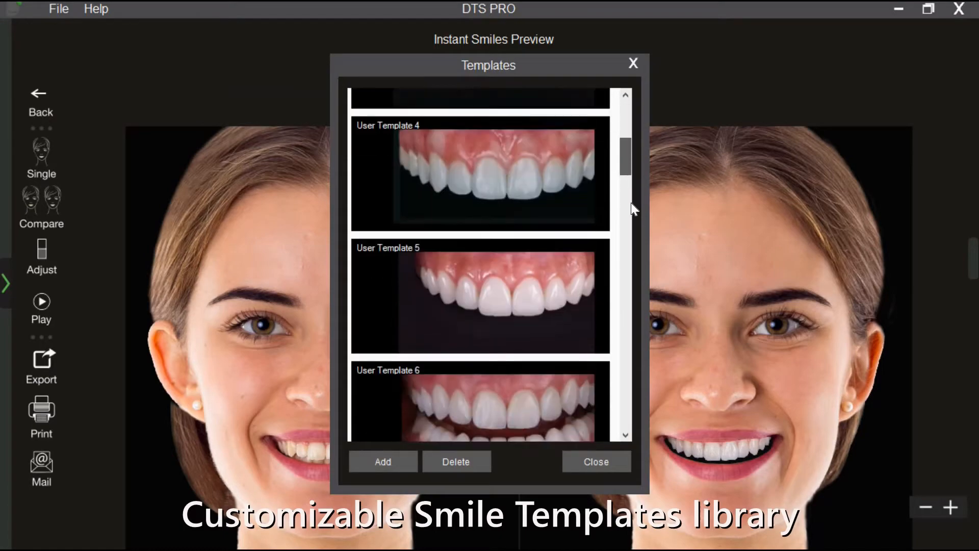
left_click(594, 461)
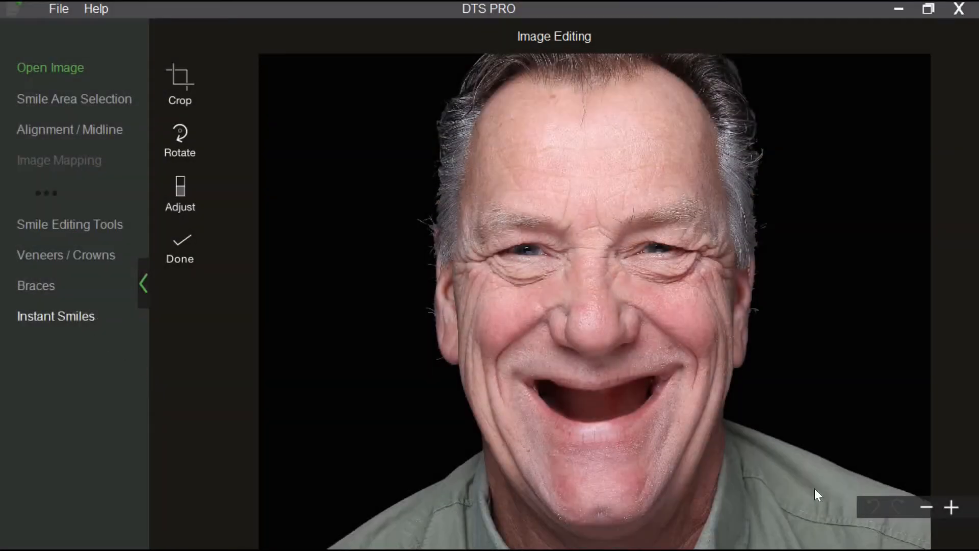
Step: Apply the Square 2 instant smile template and preview it on the woman's face
left_click(55, 316)
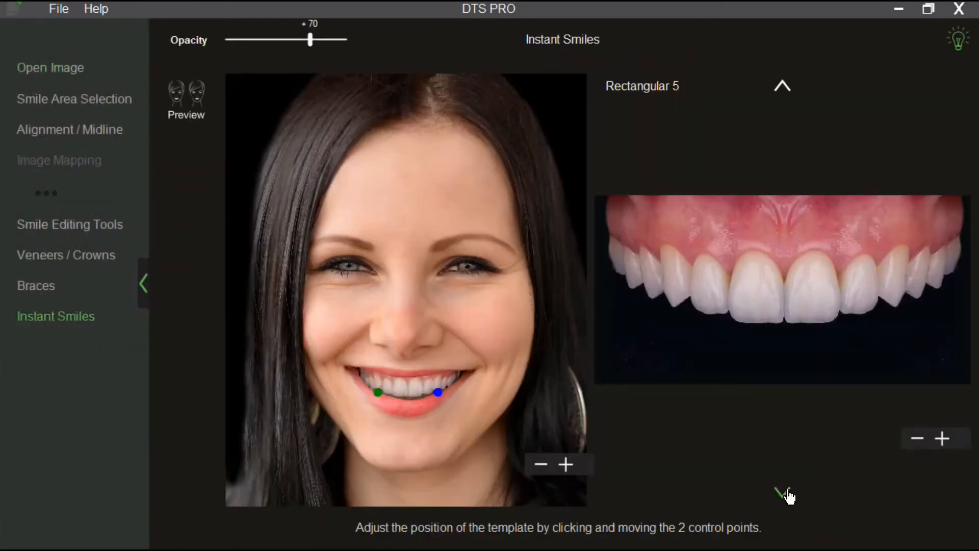
left_click(782, 493)
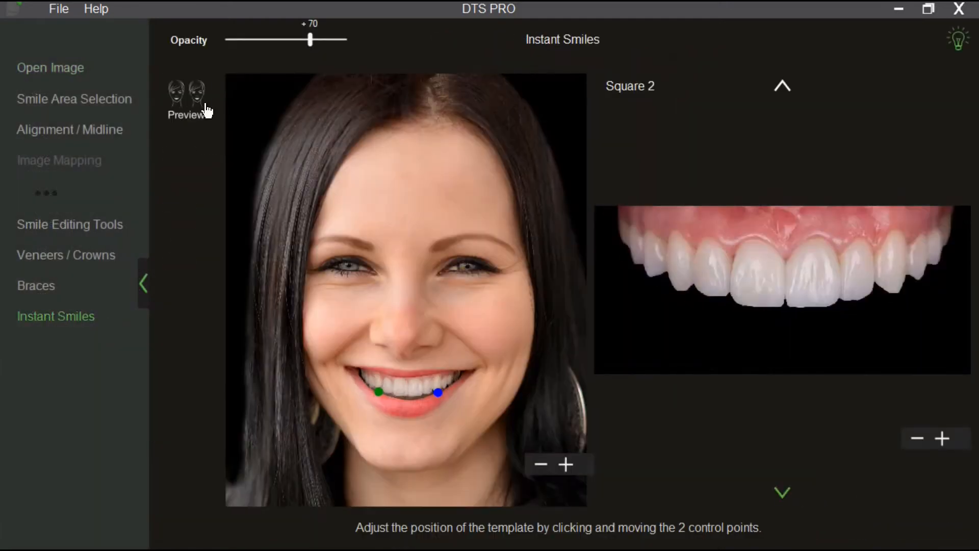
left_click(186, 102)
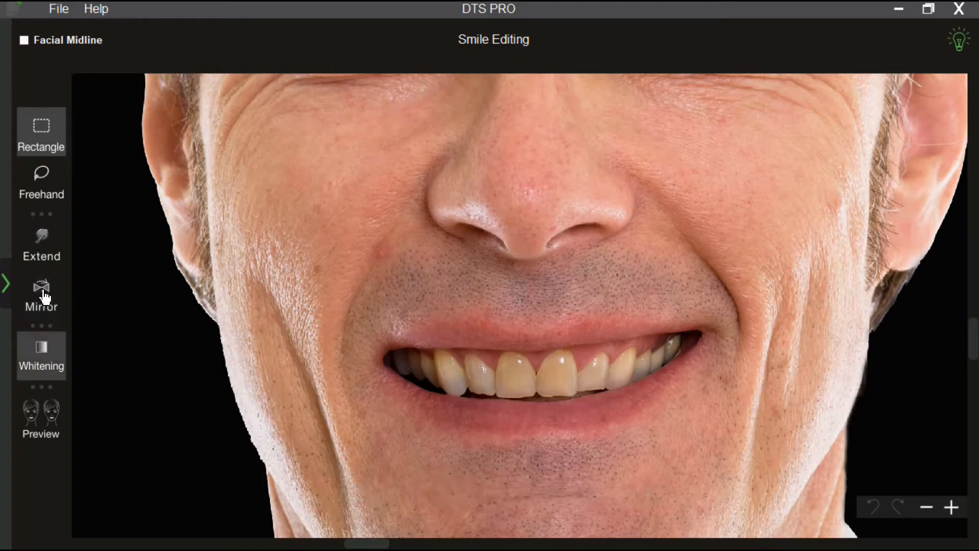
Step: Activate the Extend reshaping tool and adjust its brush size for the front teeth edges
left_click(40, 244)
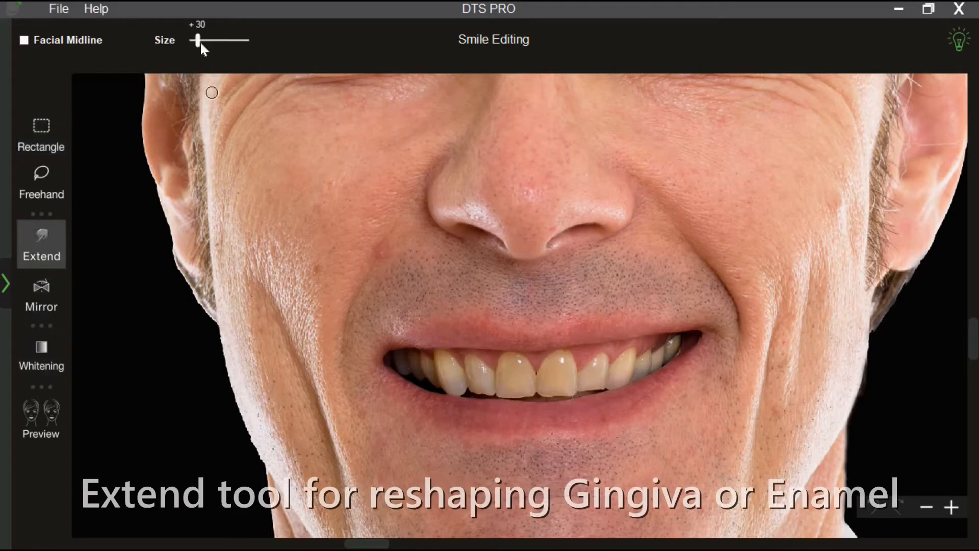
left_click_drag(195, 40, 210, 40)
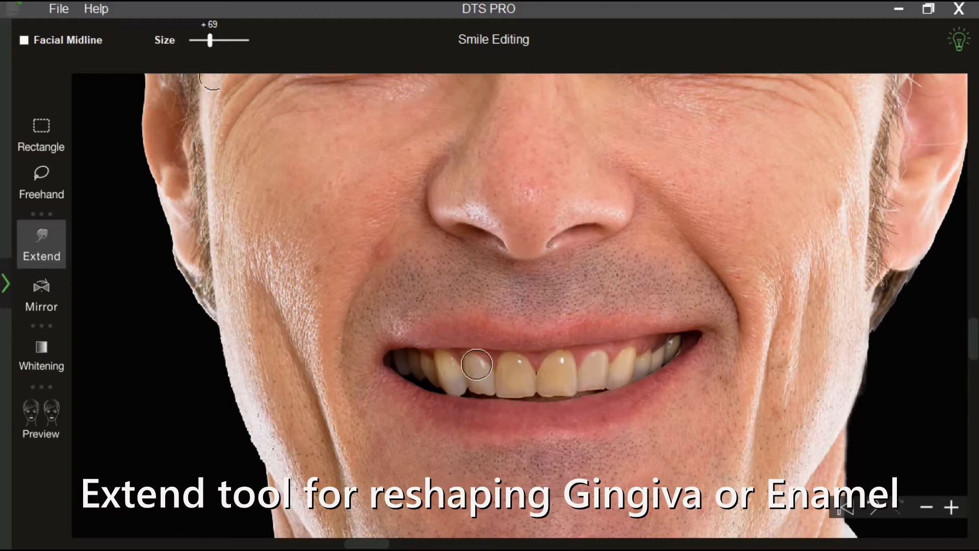
left_click_drag(210, 39, 202, 40)
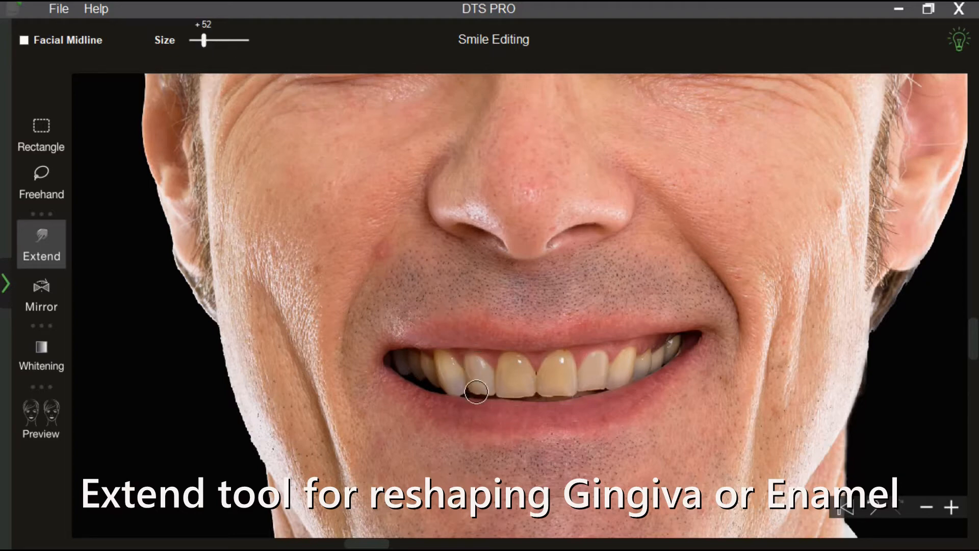
mouse_move(546, 394)
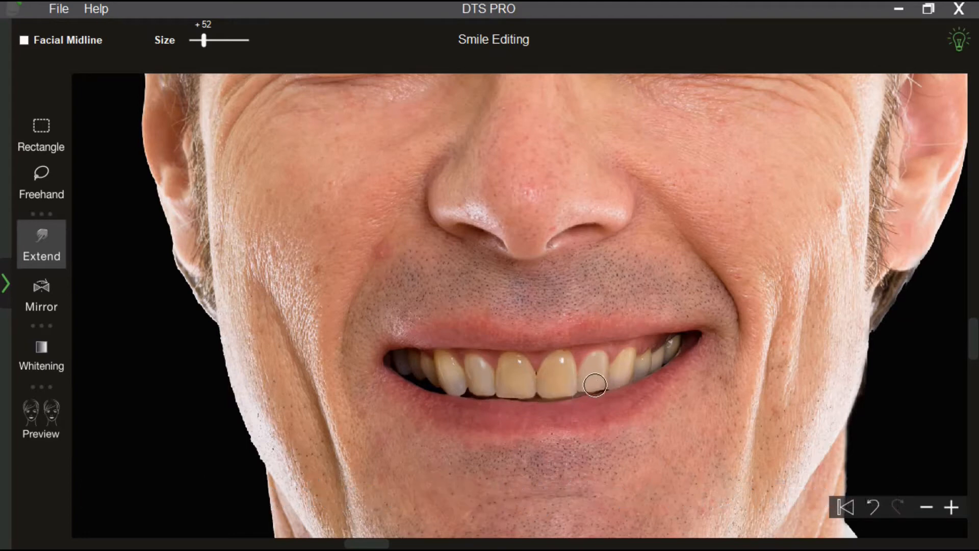
Step: Apply whitening with Whiteness +61 and Brightness +6 to the man's teeth
left_click(41, 356)
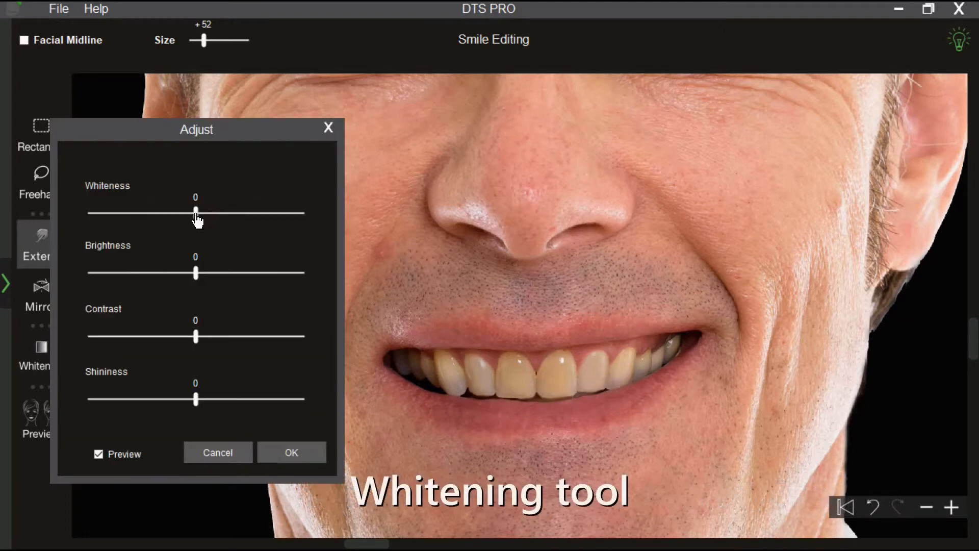
left_click_drag(196, 212, 232, 212)
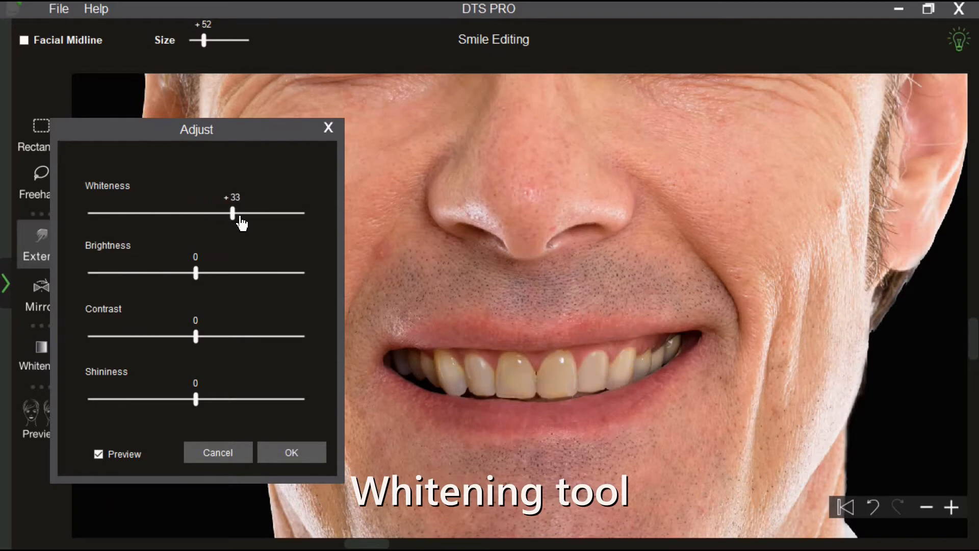
left_click_drag(232, 213, 262, 213)
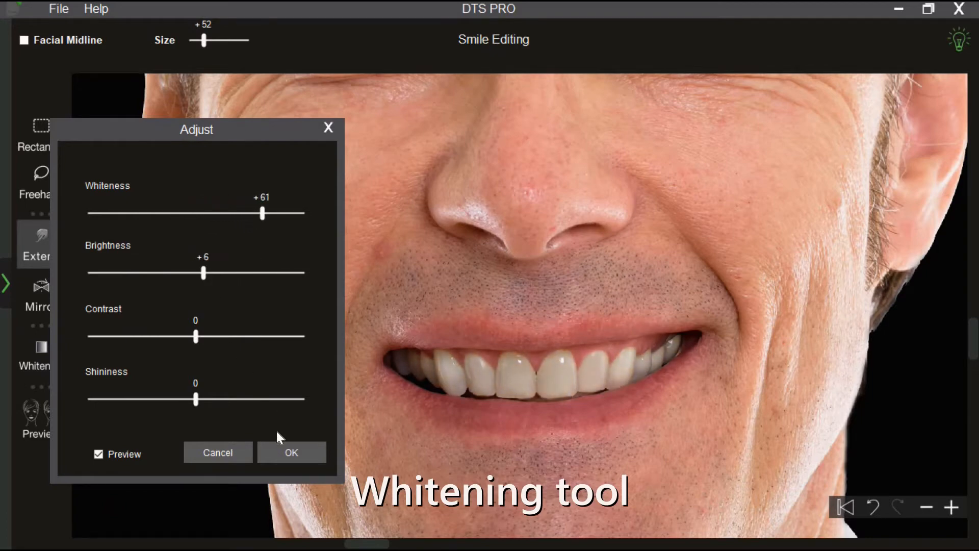
left_click(290, 452)
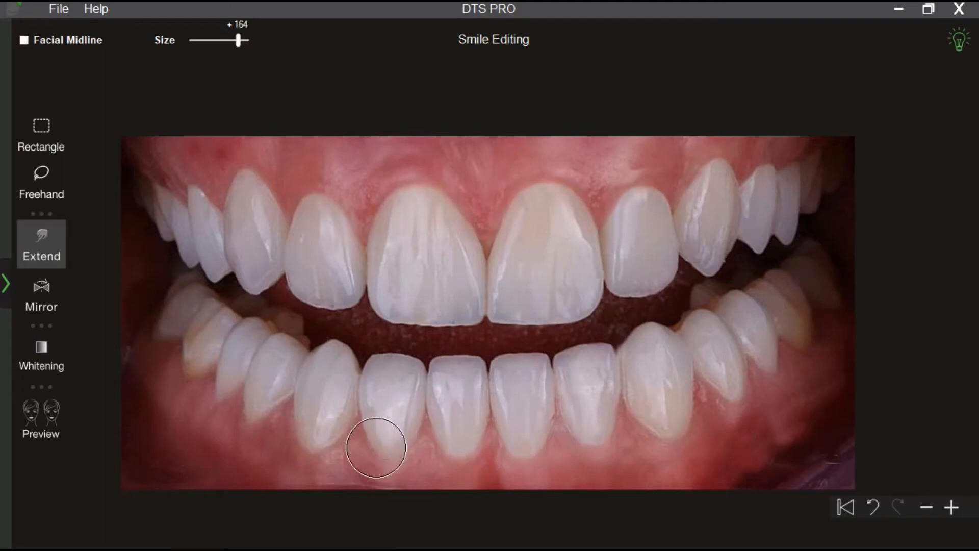
Step: Reshape the lower front teeth edges with the Extend tool, then switch to the Mirror tool
left_click(40, 418)
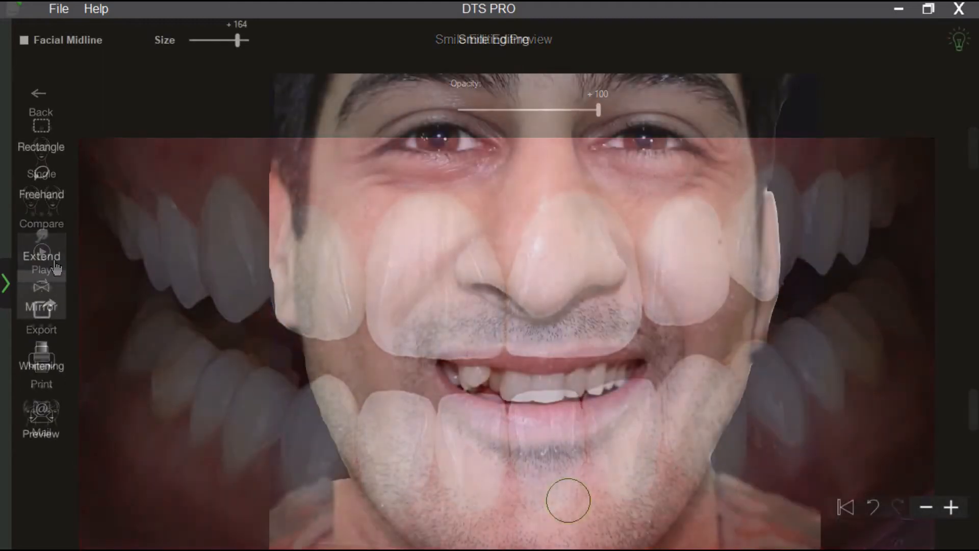
left_click(41, 294)
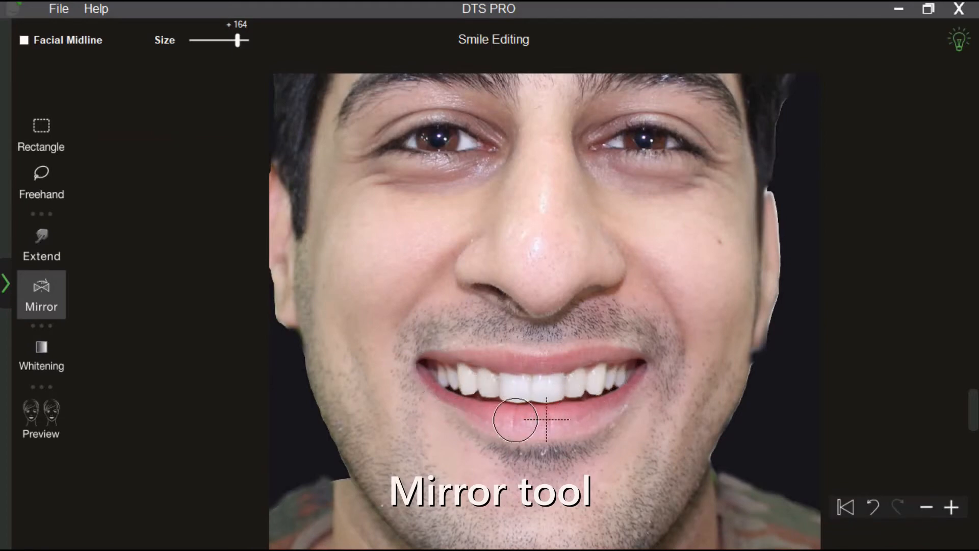
Step: Set the facial midline on the young man's smile to mirror one side across it
left_click(40, 417)
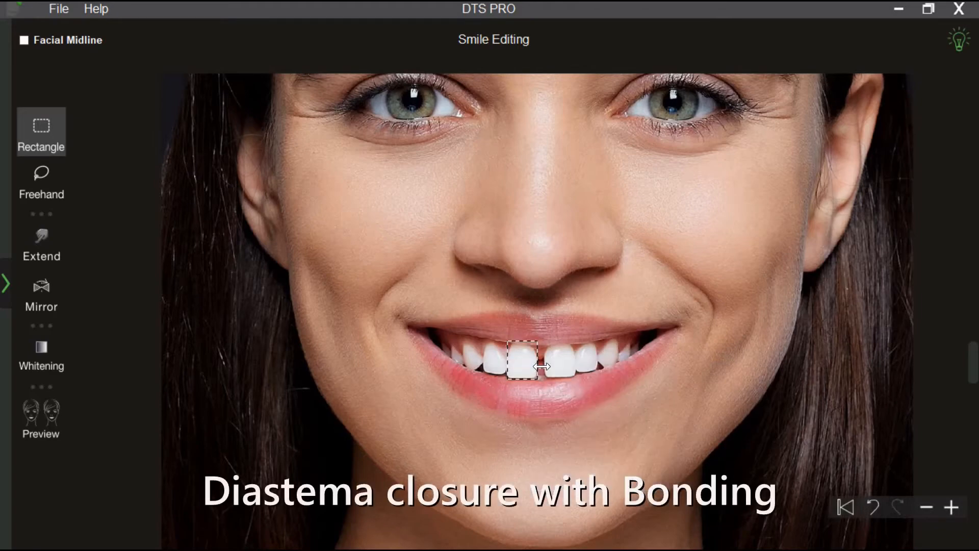
Step: Select the central incisors with the Rectangle tool, widen each toward the gap and confirm
left_click(530, 359)
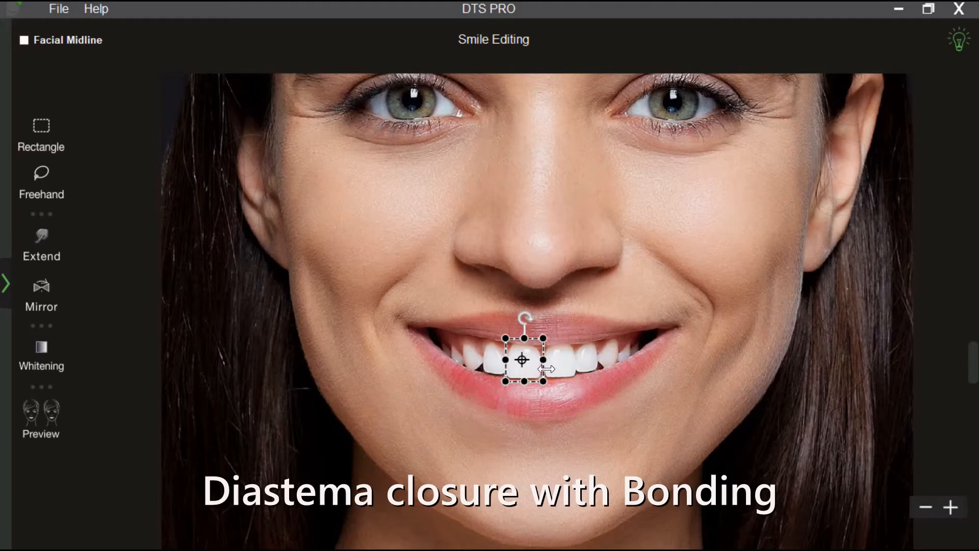
left_click(41, 132)
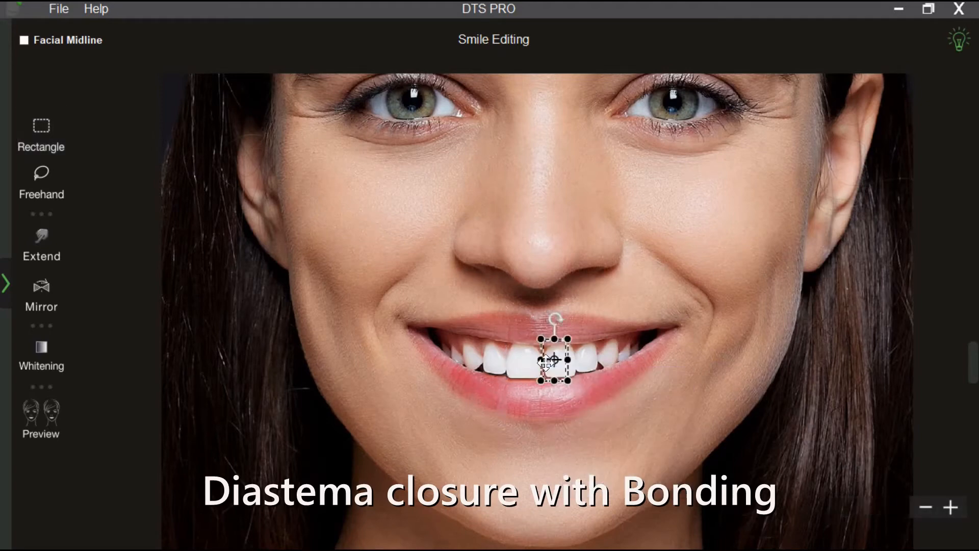
left_click(41, 244)
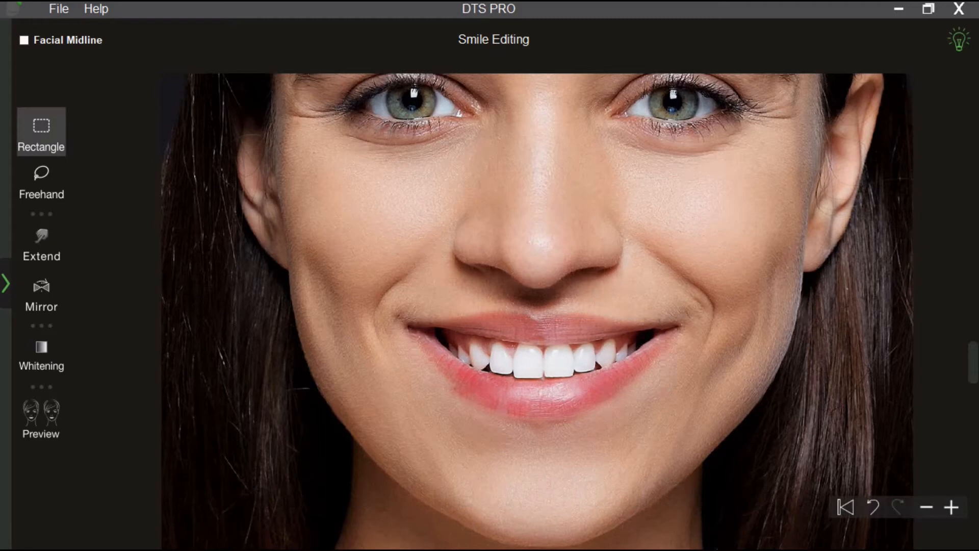
left_click(41, 418)
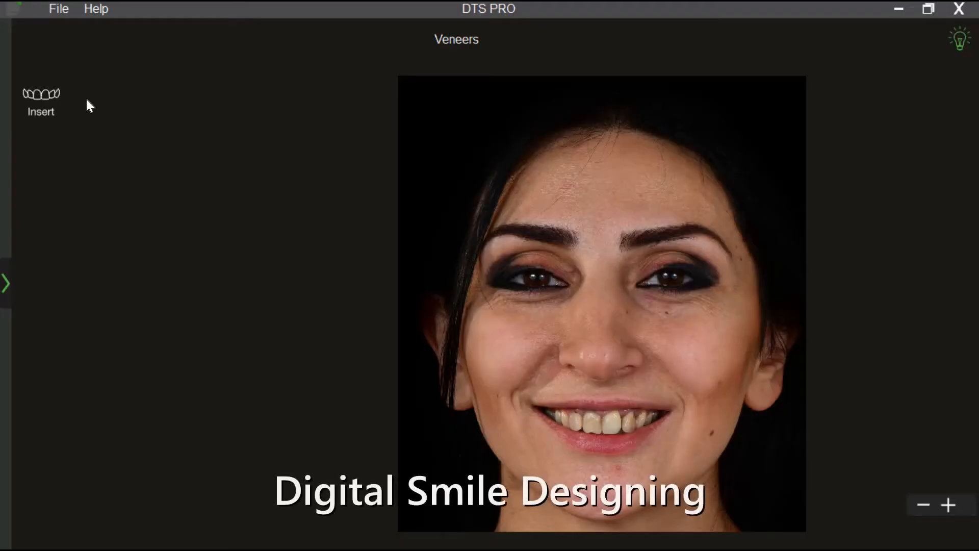
Step: Browse the veneer templates and place the two Oval/Sensible central incisor veneers
left_click(41, 99)
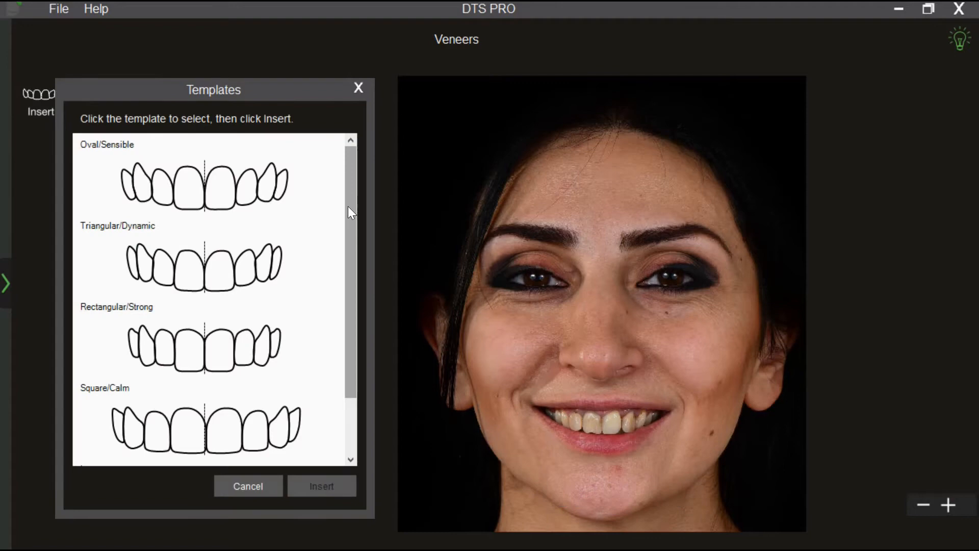
scroll("down", 3)
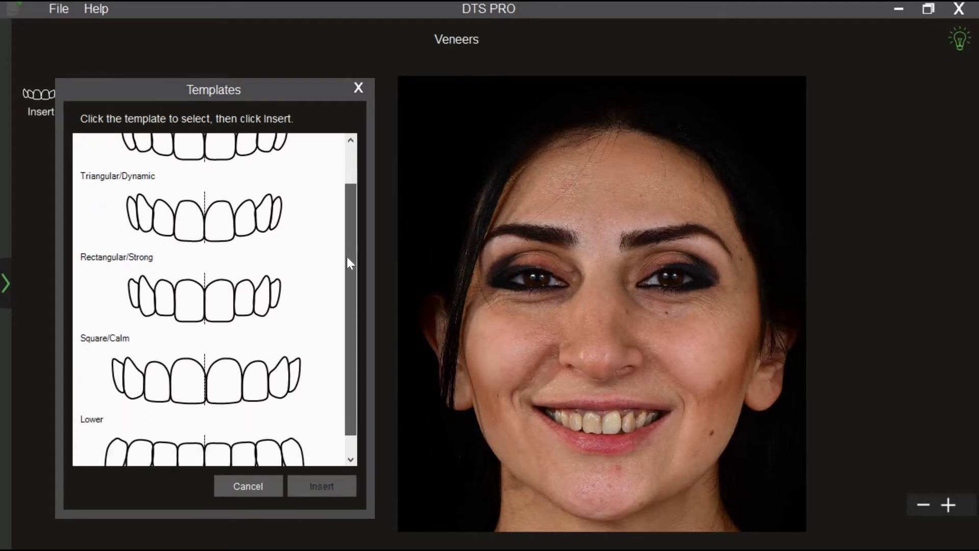
scroll("down", 3)
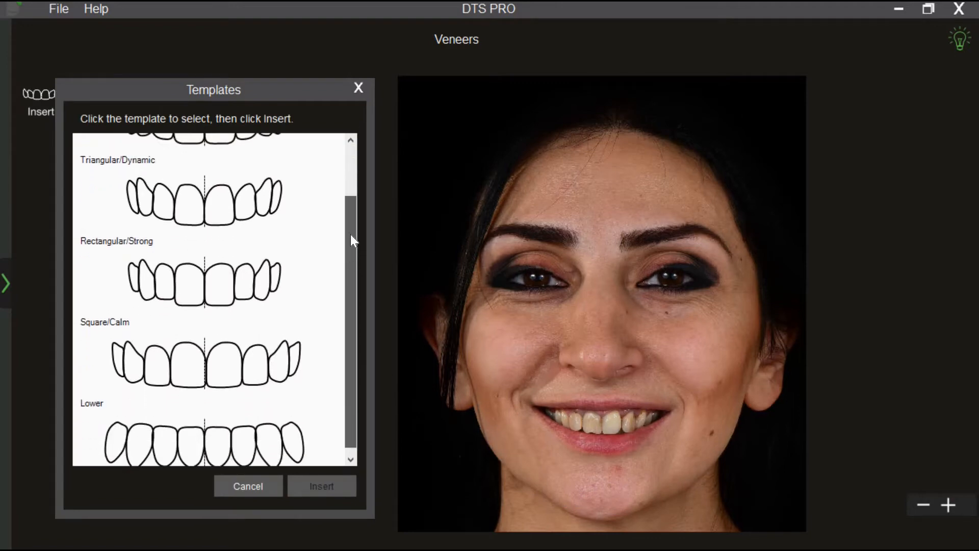
scroll("up", 3)
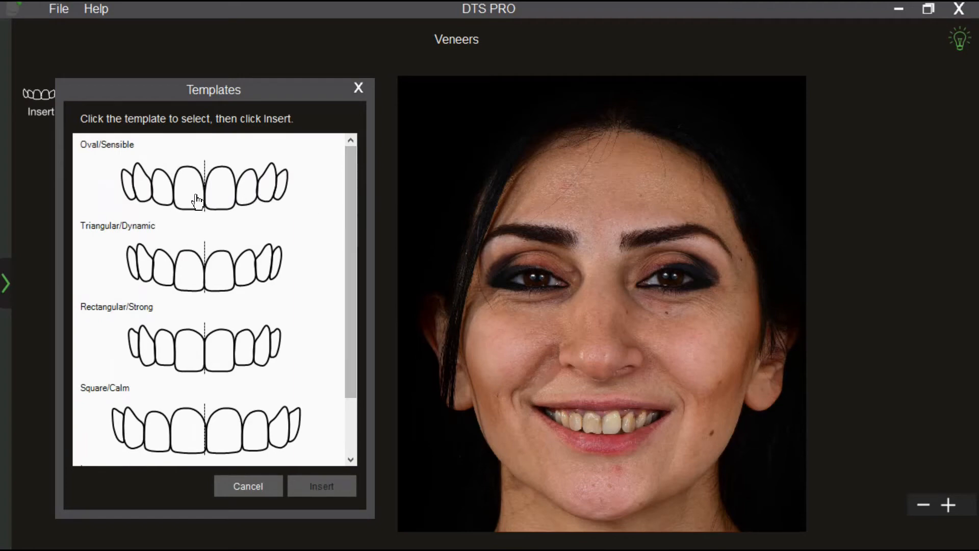
left_click(188, 184)
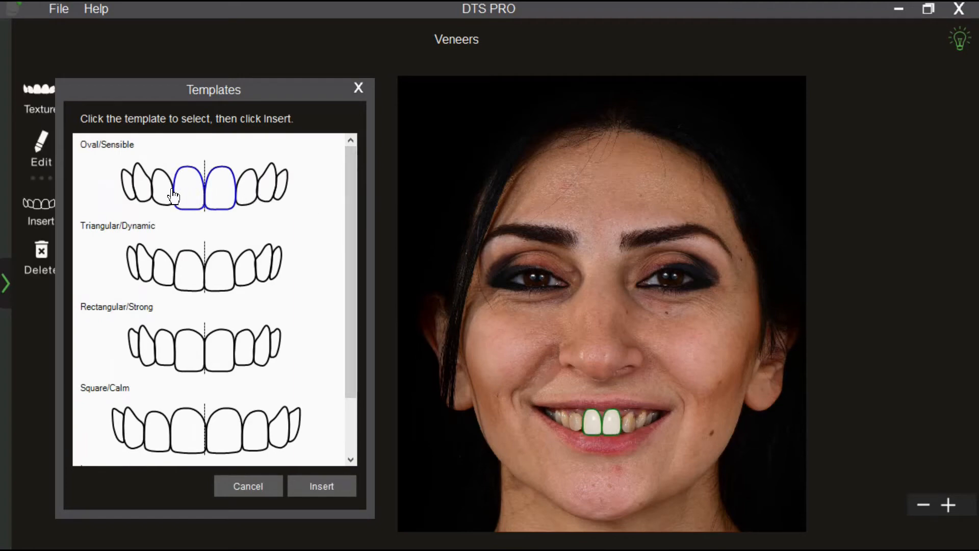
Step: Add lateral and remaining upper veneers, try Square/Calm, and settle on Oval/Sensible
left_click(150, 185)
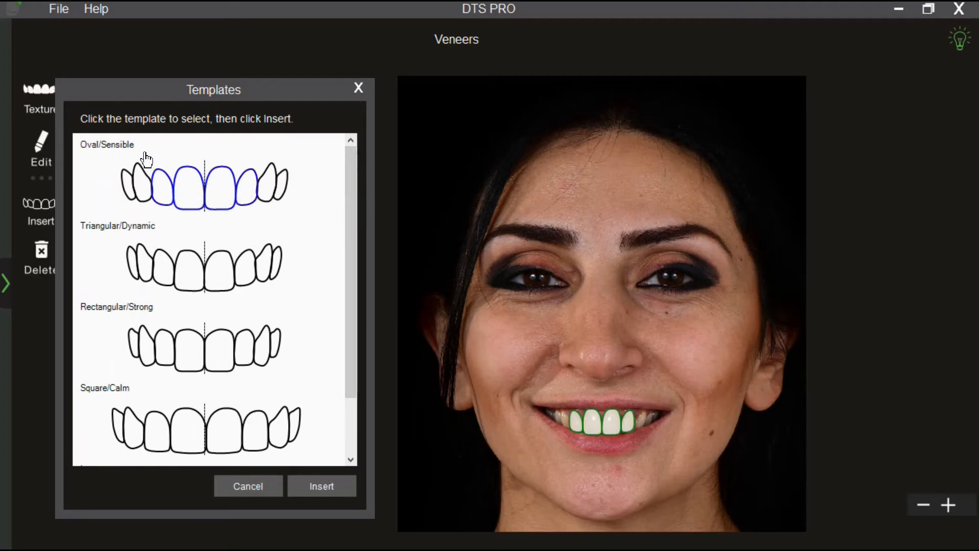
left_click(203, 181)
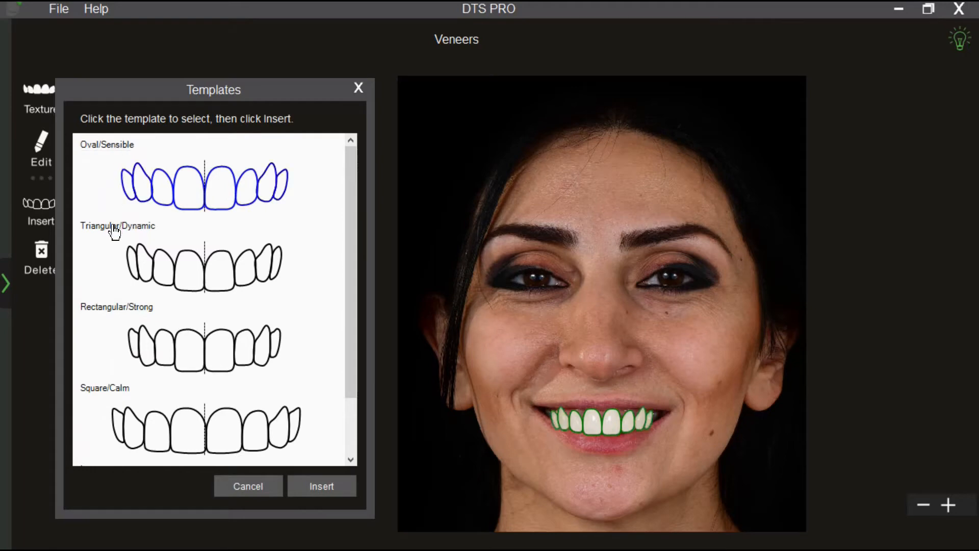
left_click(201, 347)
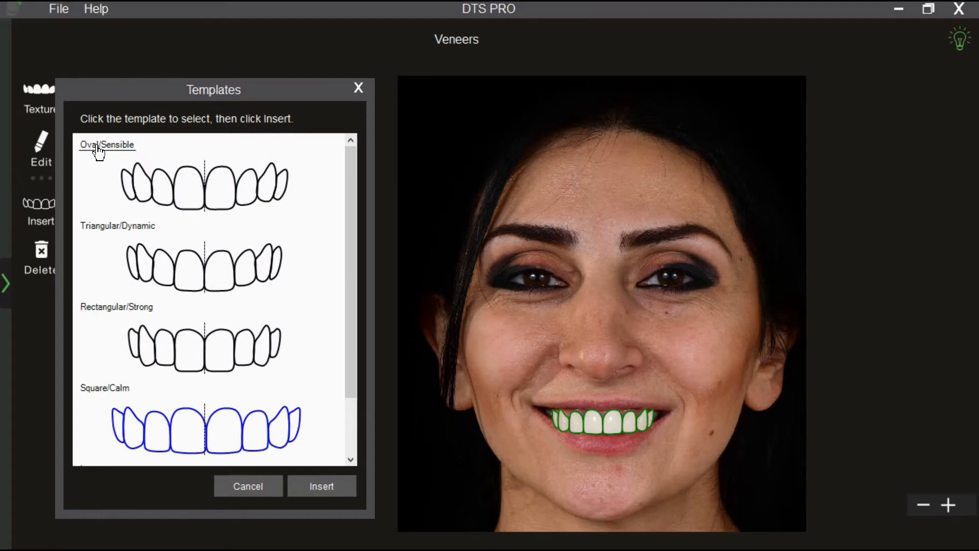
left_click(322, 486)
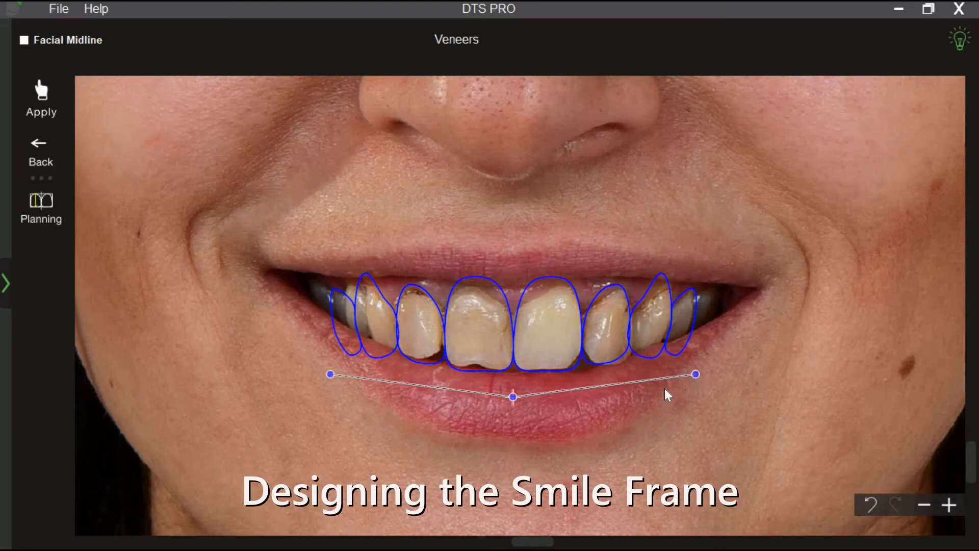
Step: Edit the central tooth outline from its right-click context menu
right_click(480, 318)
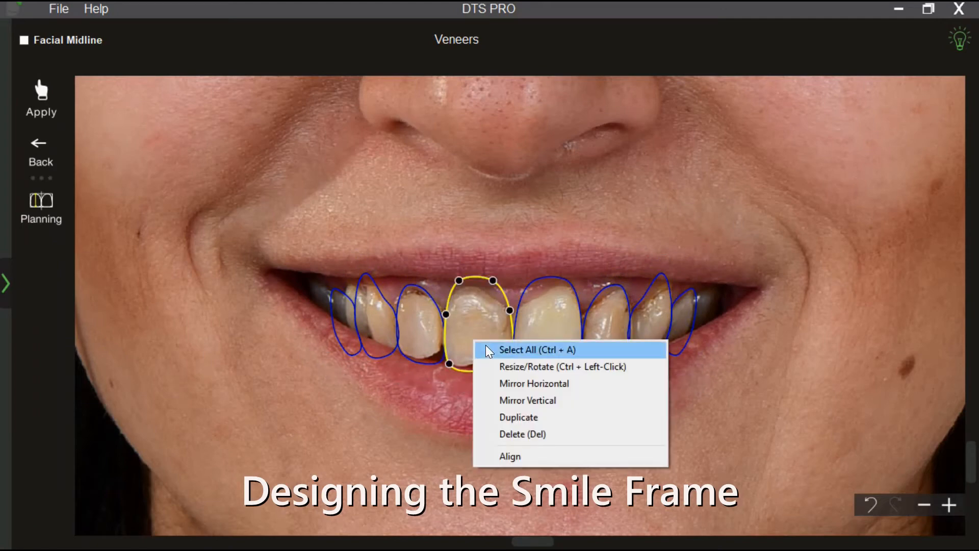
left_click(537, 349)
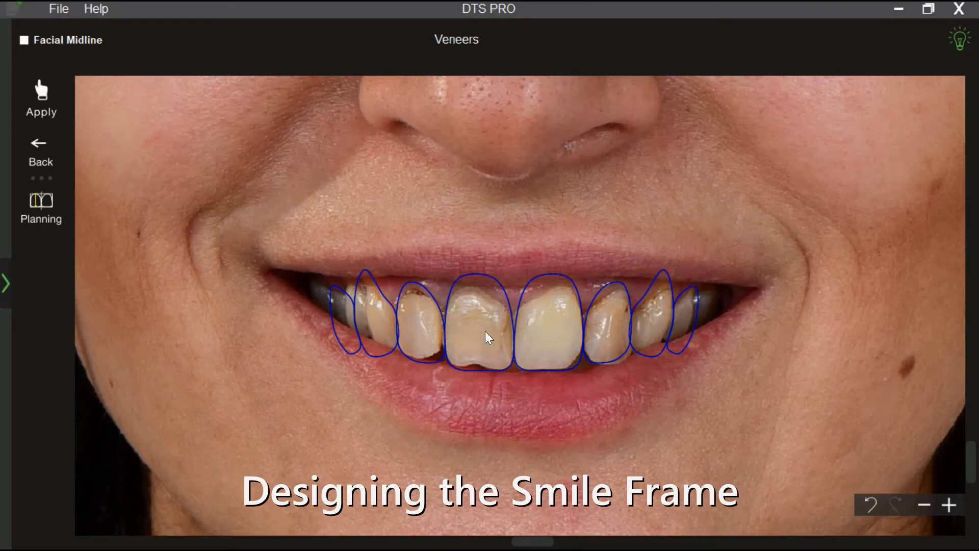
left_click(480, 321)
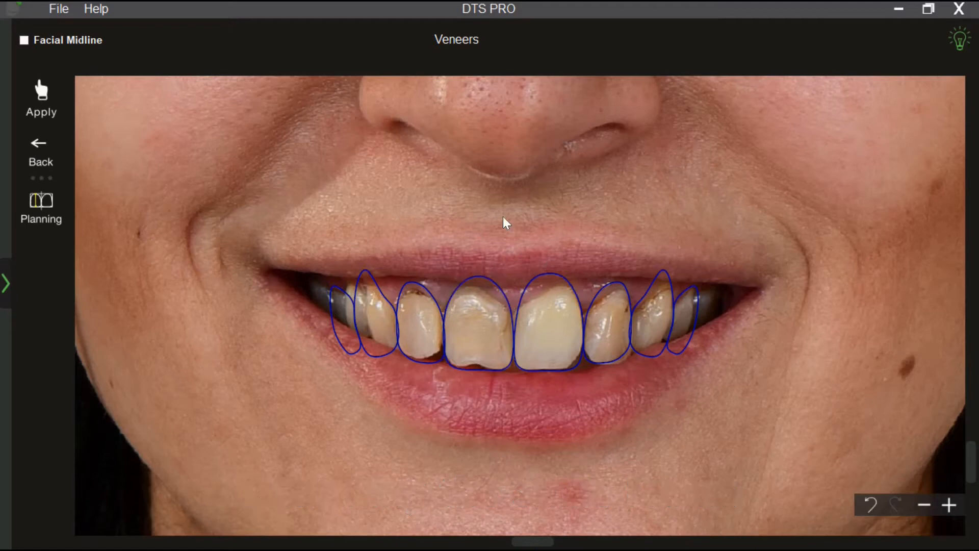
Step: Duplicate the end tooth outline, mirror the copy horizontally, and toggle the midline guide
right_click(338, 306)
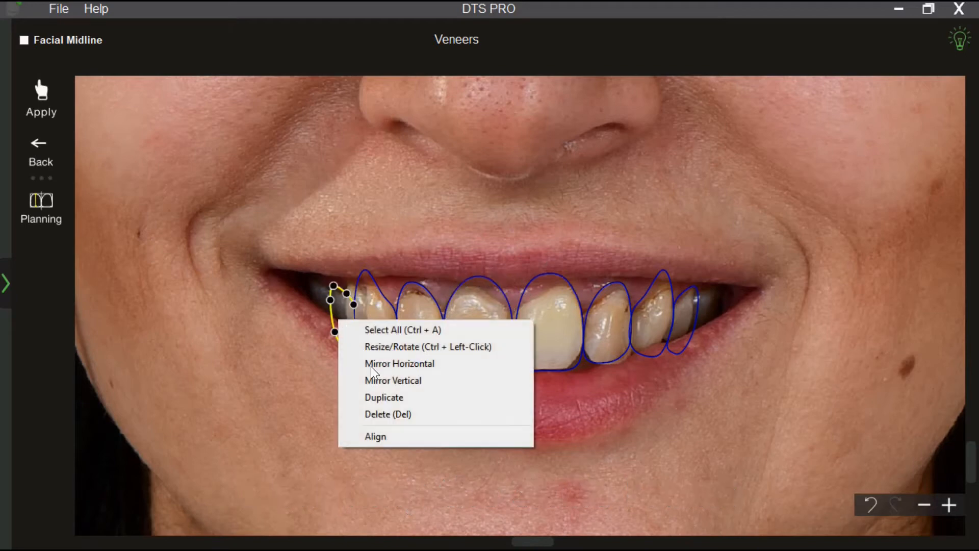
left_click(399, 363)
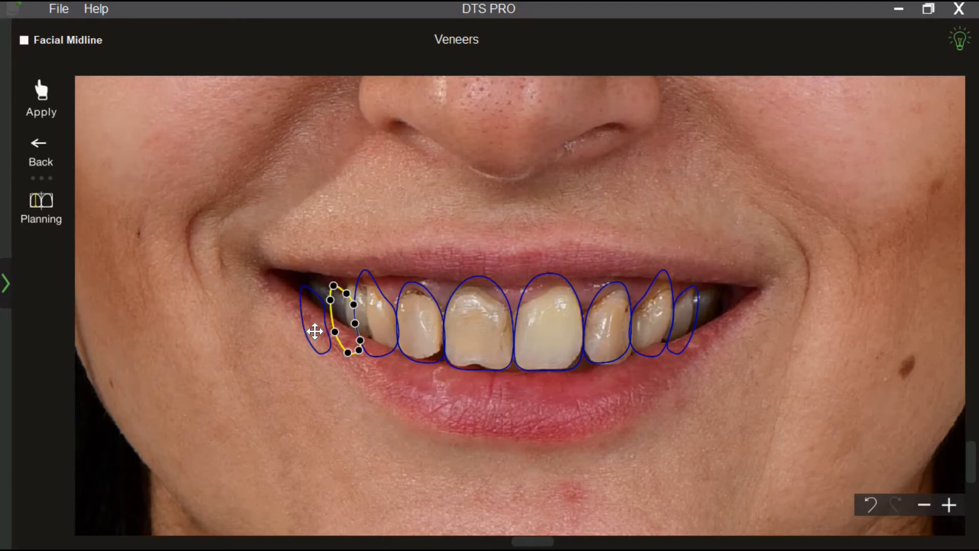
right_click(331, 325)
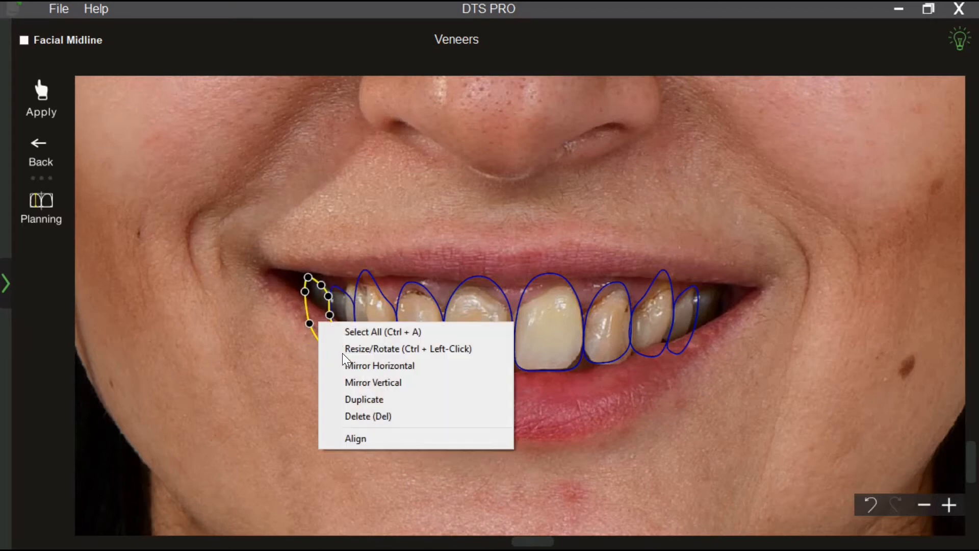
left_click(378, 366)
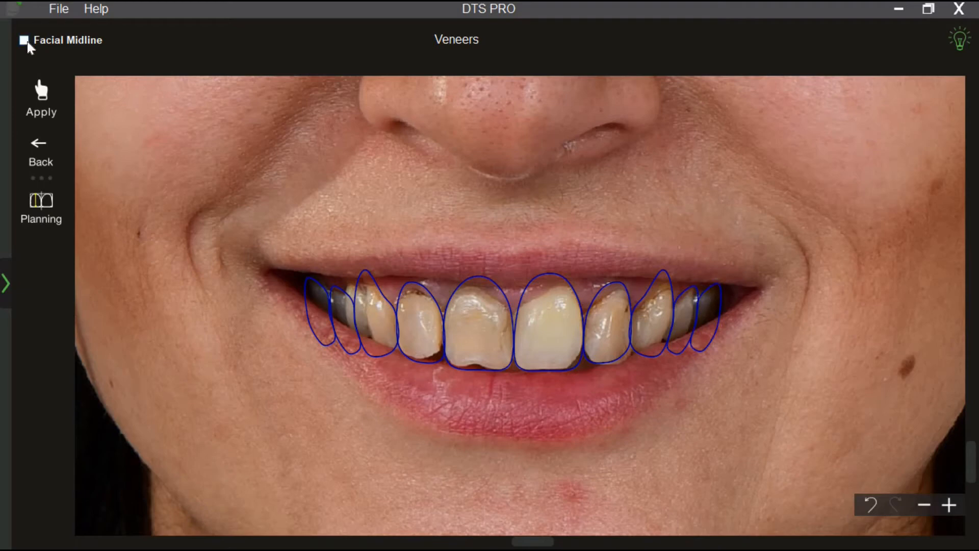
left_click(24, 39)
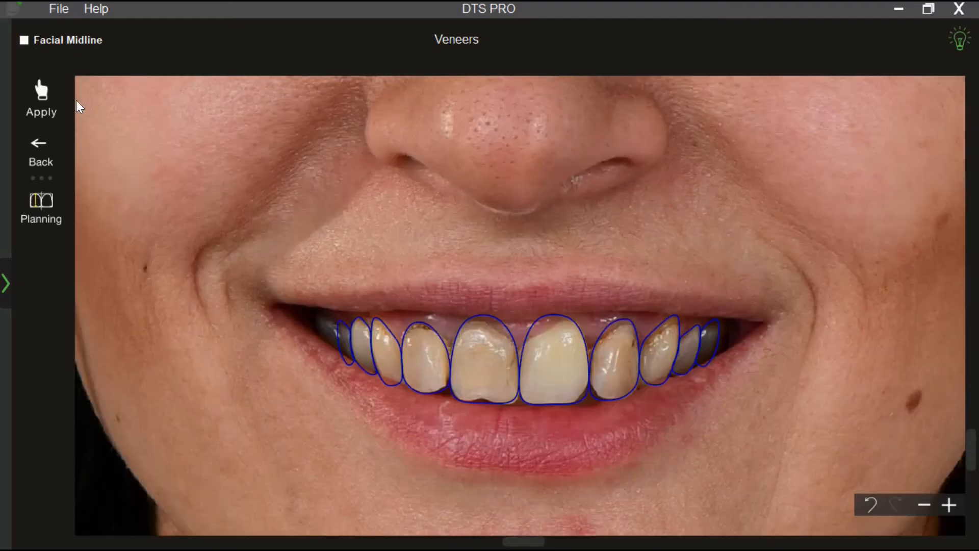
Step: Apply white veneers to the outlines, pick a texture from the Textures Library, then move to Gum settings
left_click(41, 100)
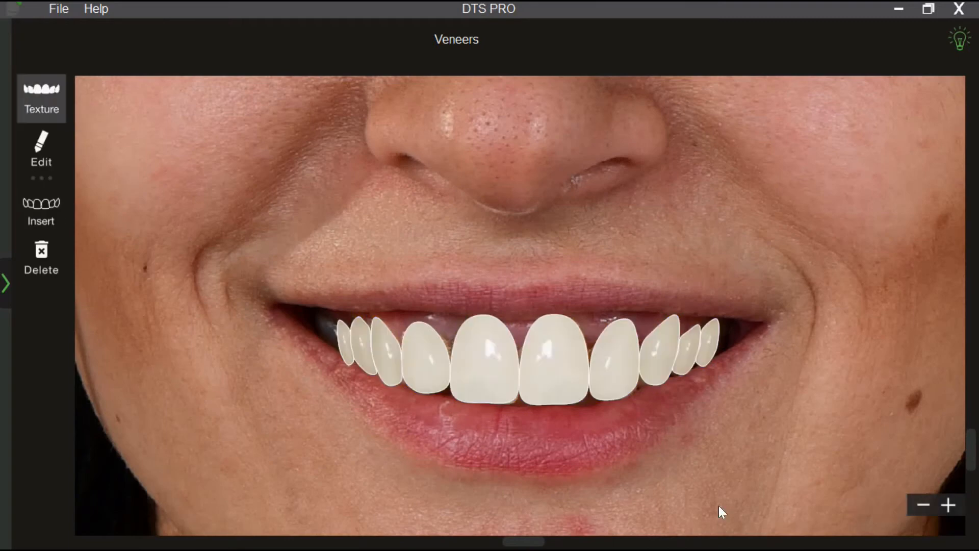
left_click(41, 99)
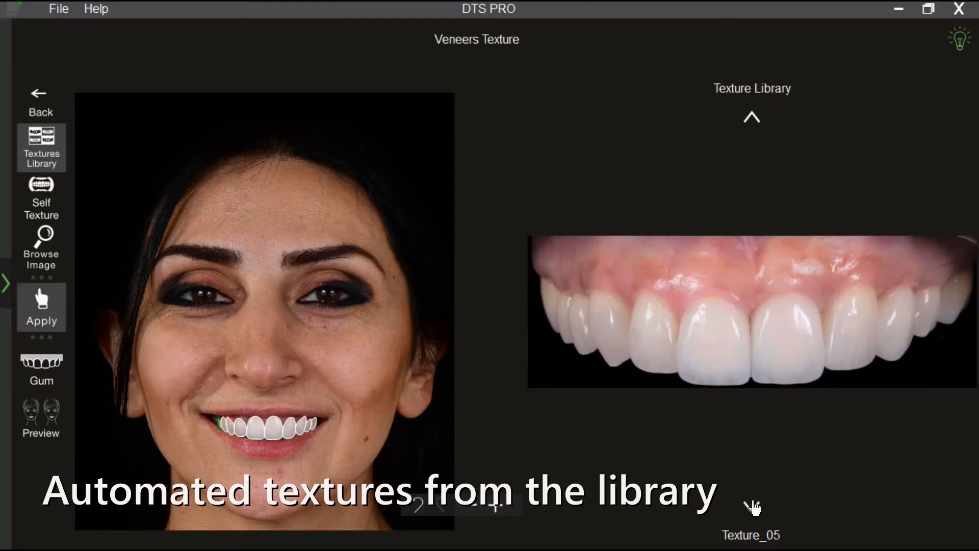
left_click(751, 506)
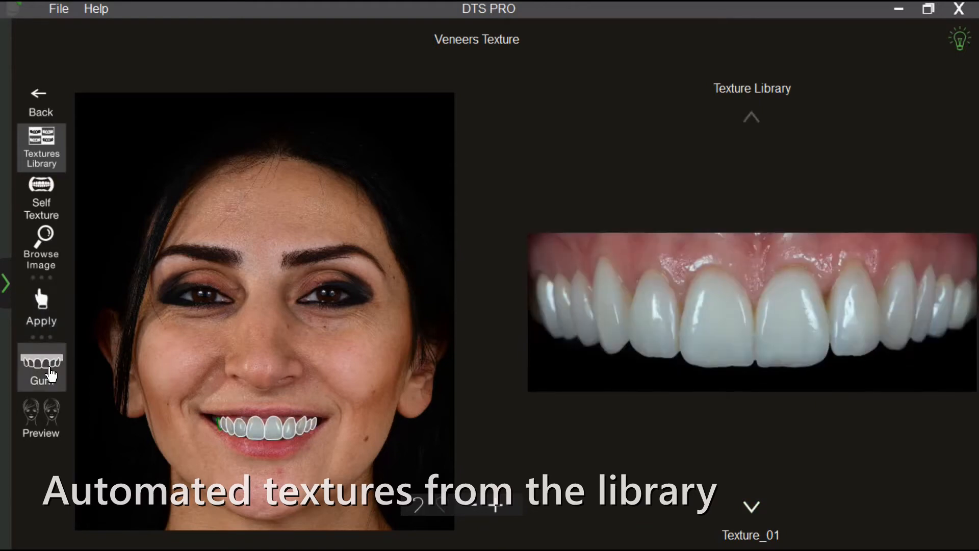
left_click(40, 367)
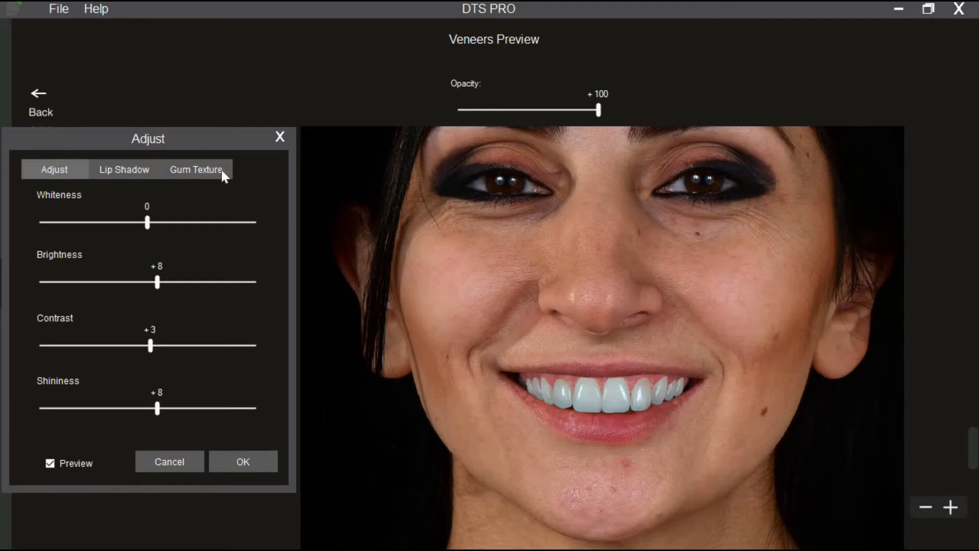
Step: Adjust gum texture and confirm, then compare before and after smiles and play the transition
left_click(196, 169)
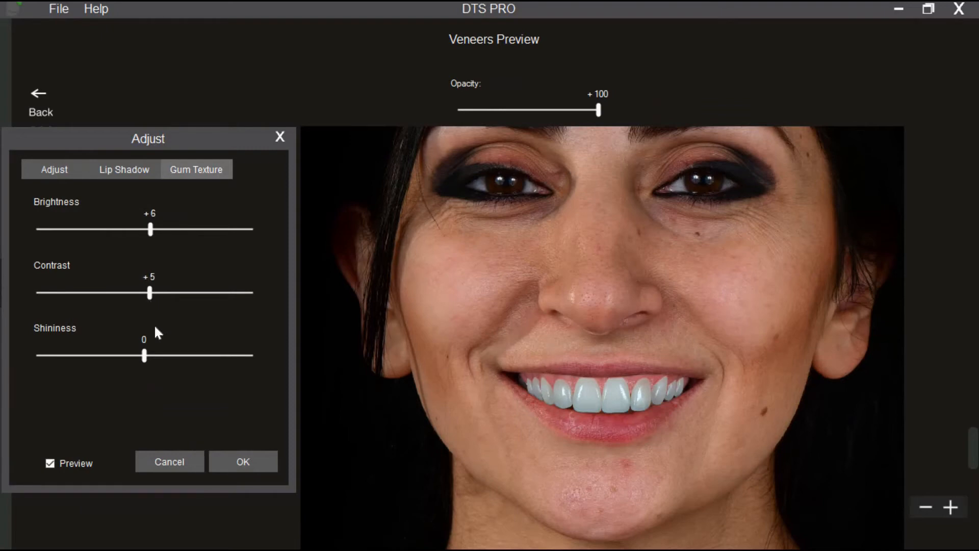
left_click(124, 169)
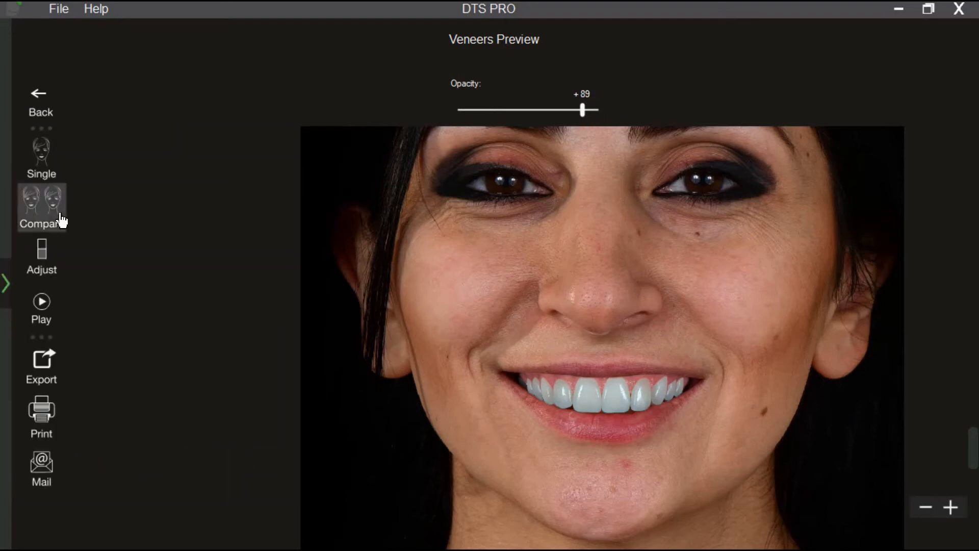
left_click(41, 206)
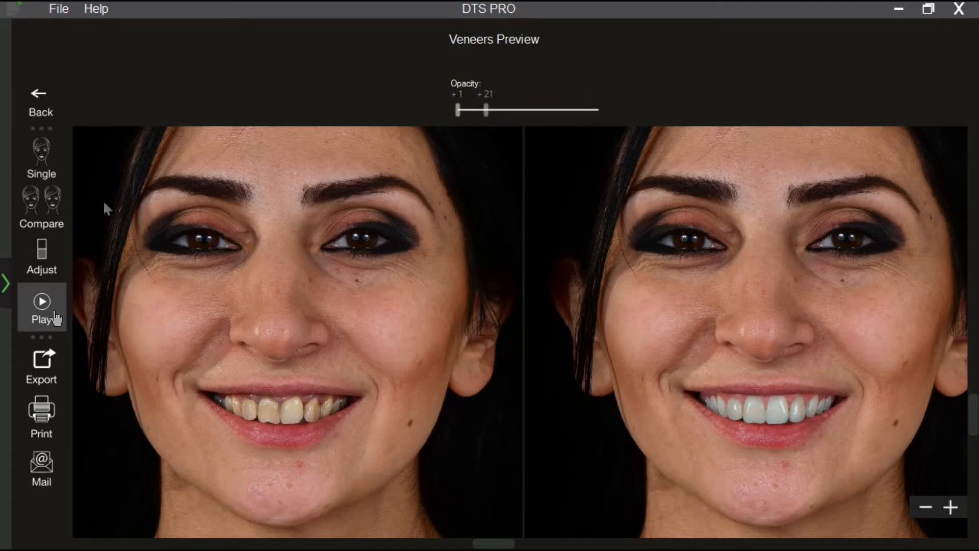
left_click(40, 303)
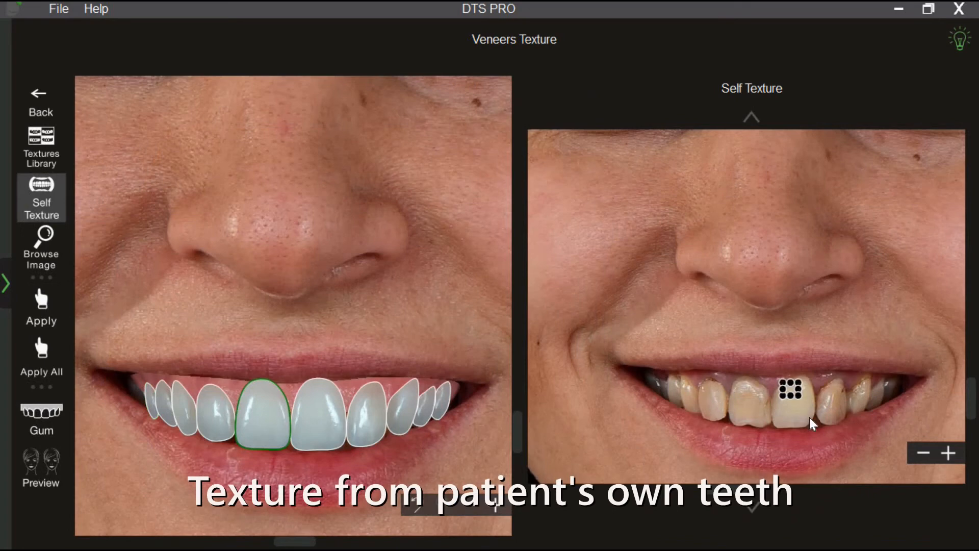
Step: Sample texture from the patient's central and lateral teeth, apply it to the veneers and preview
left_click(41, 306)
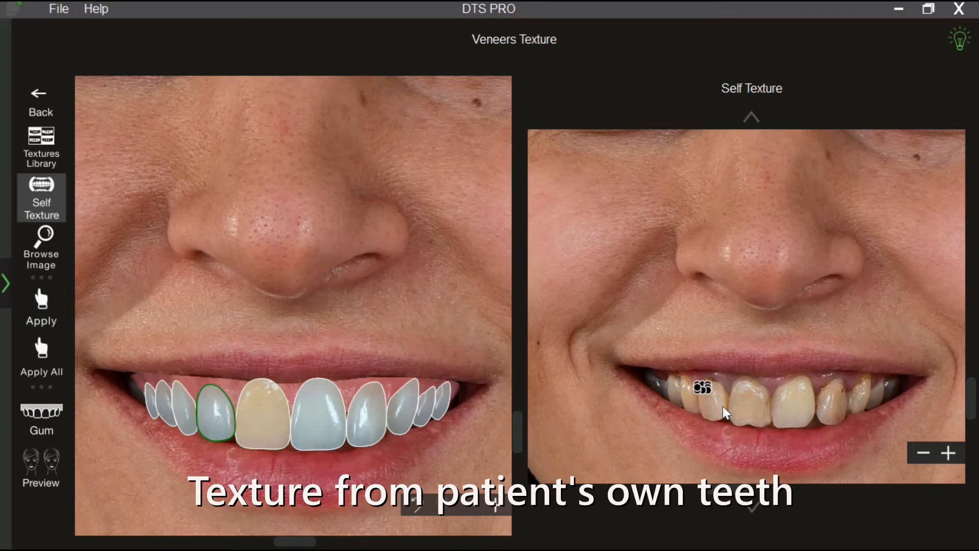
left_click(41, 306)
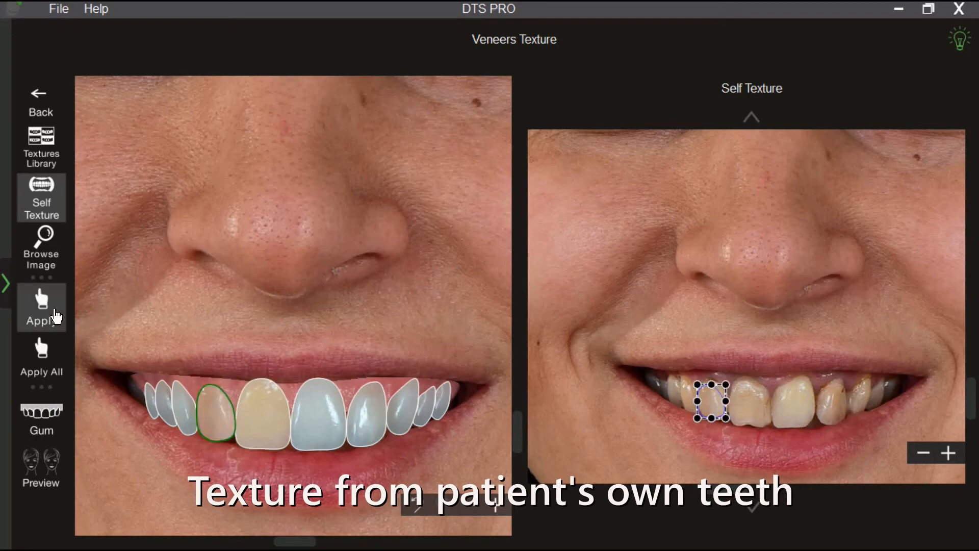
left_click(40, 465)
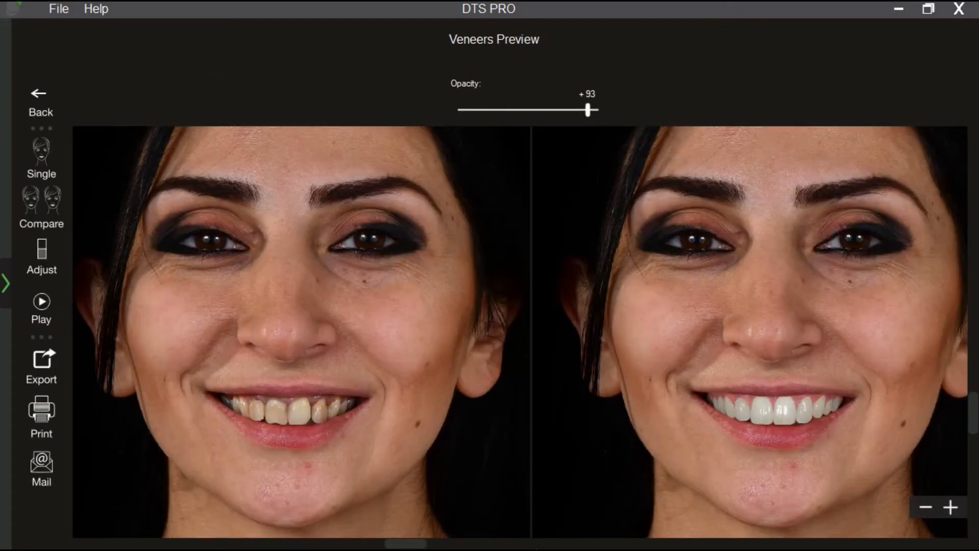
left_click(41, 98)
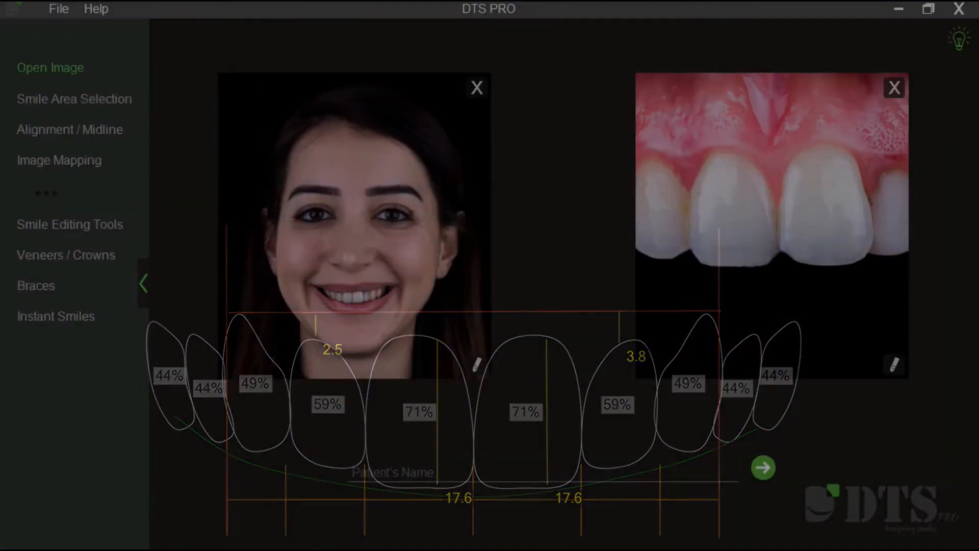
Step: Map the retracted teeth photo onto the face, then blend with the Extraoral/Retracted slider and back
left_click(59, 161)
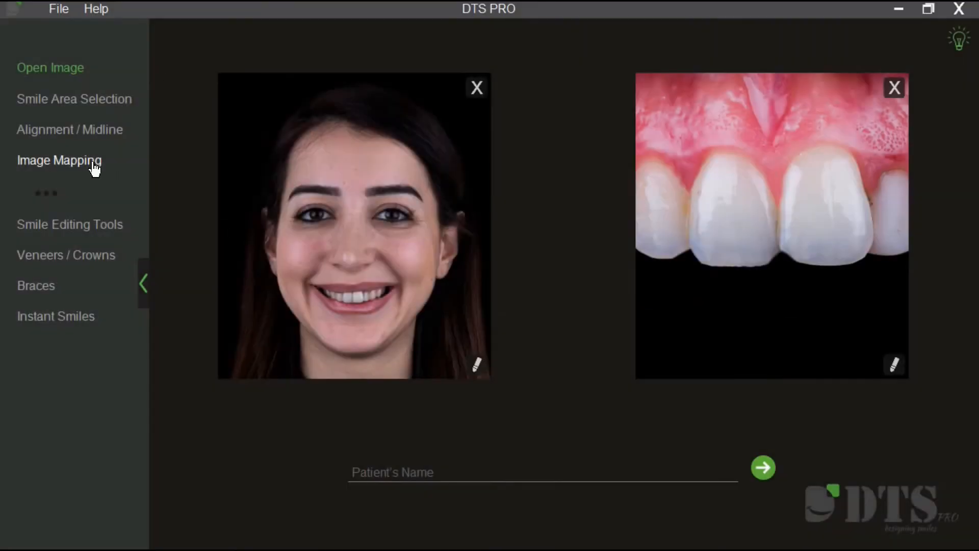
left_click(59, 160)
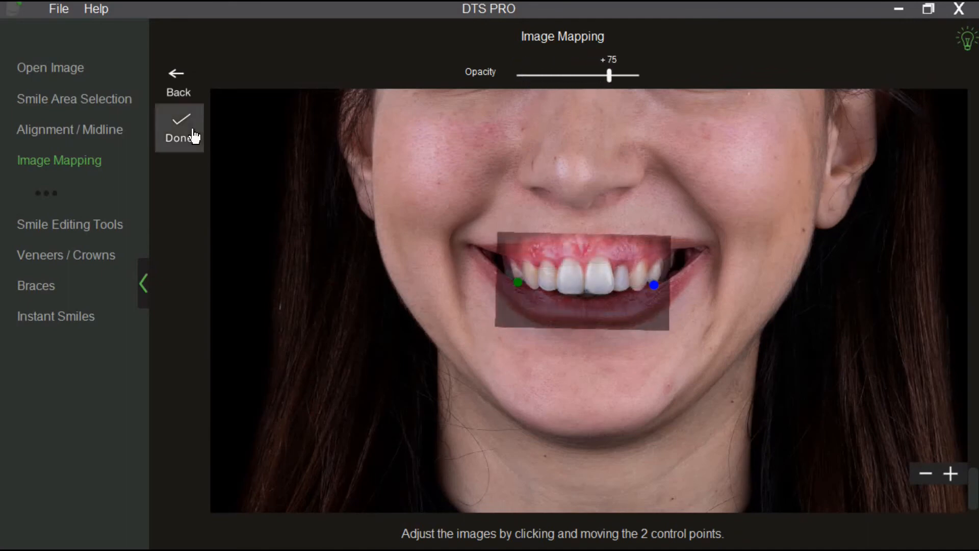
left_click(181, 128)
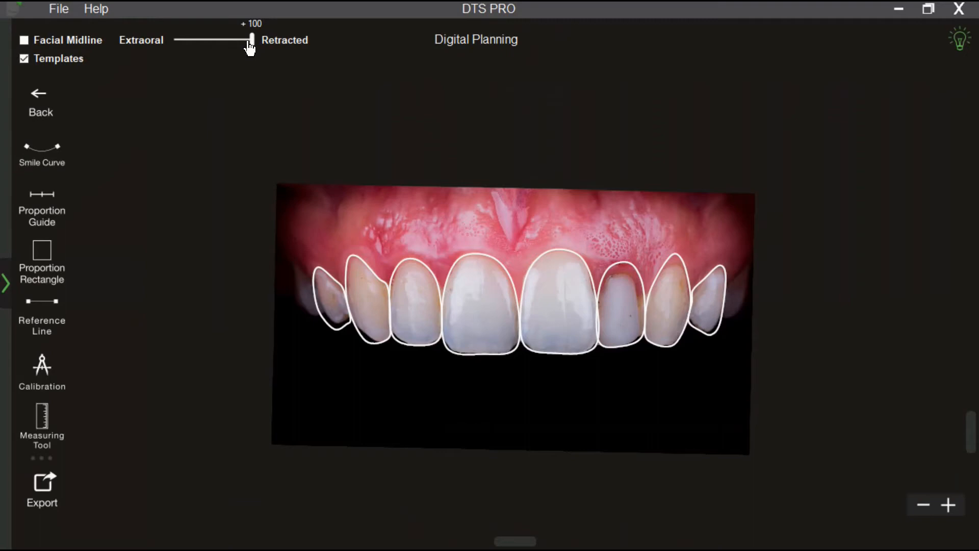
left_click_drag(251, 40, 200, 40)
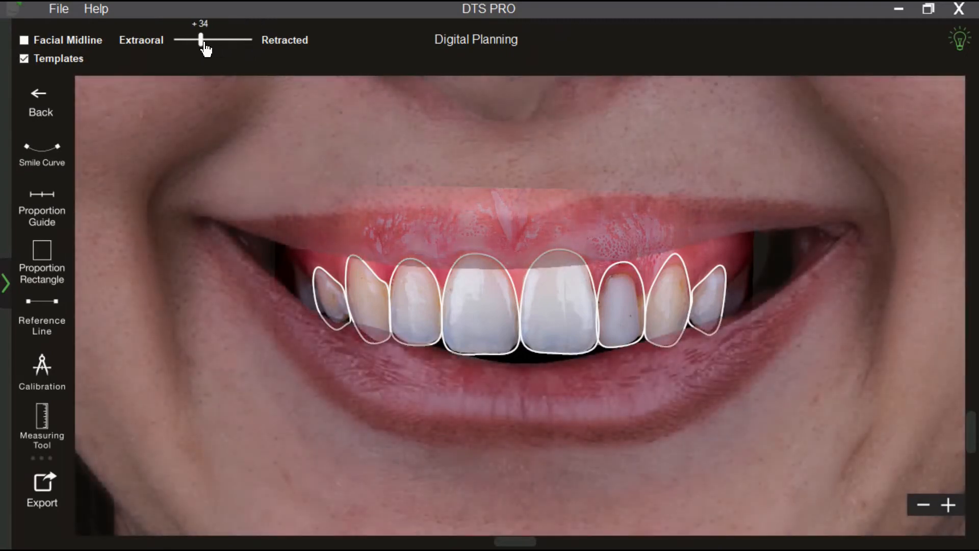
left_click_drag(201, 40, 252, 40)
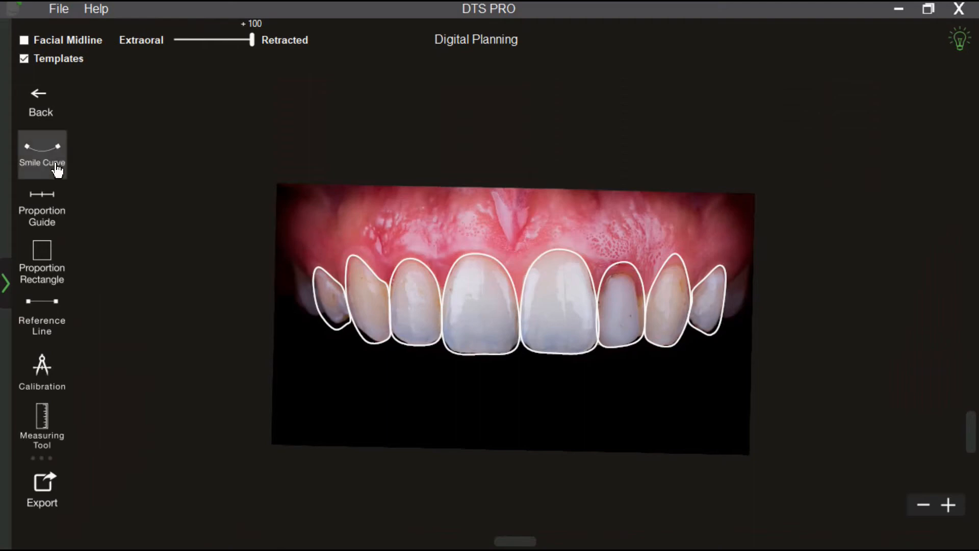
Step: Draw the smile curve over the teeth and add proportion rectangles for digital planning
left_click(42, 154)
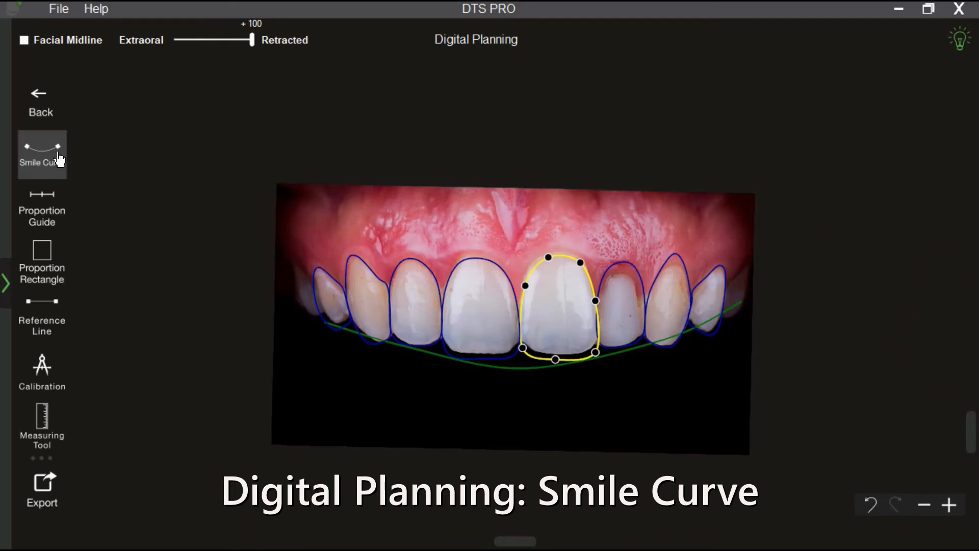
left_click(42, 208)
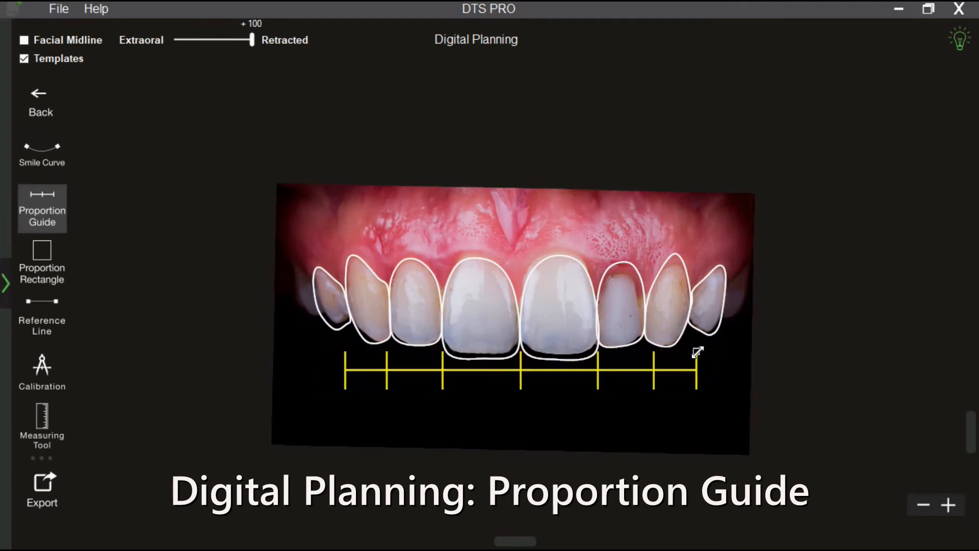
left_click(41, 263)
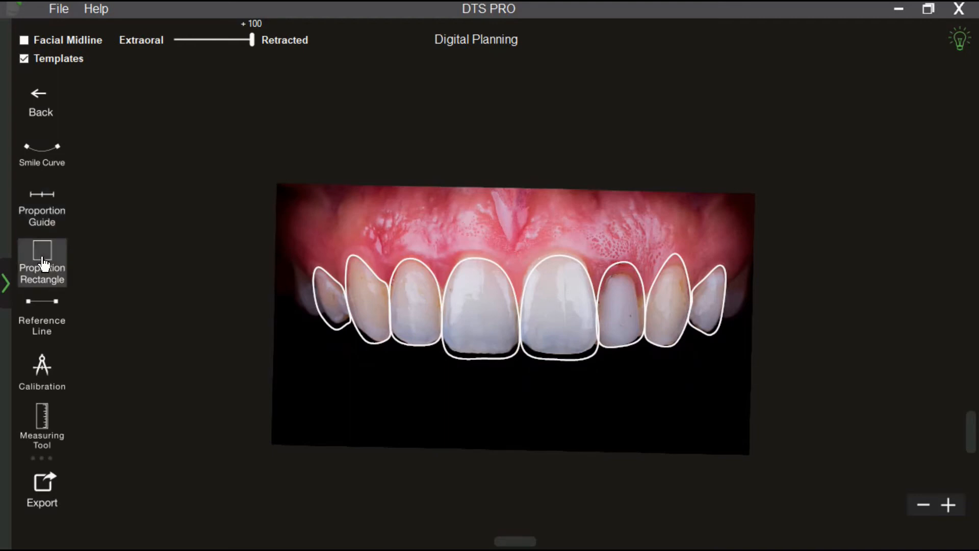
left_click(40, 262)
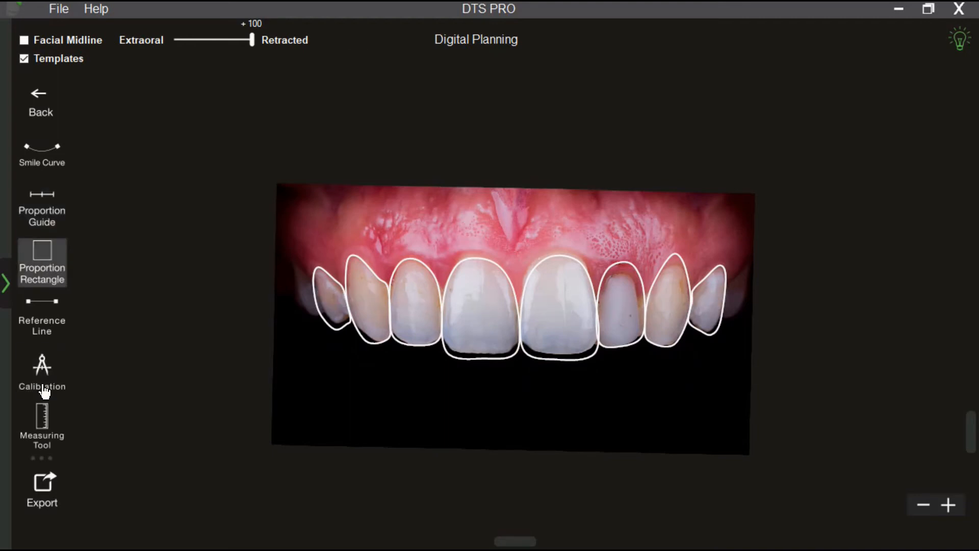
Step: Calibrate the central incisor width to 9 mm, then start measuring a tooth outline
left_click(42, 371)
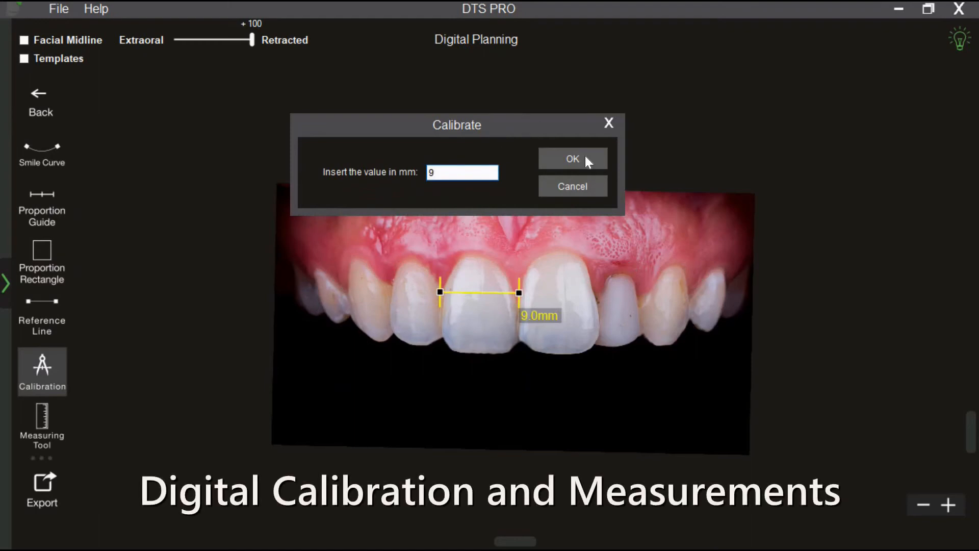
left_click(571, 158)
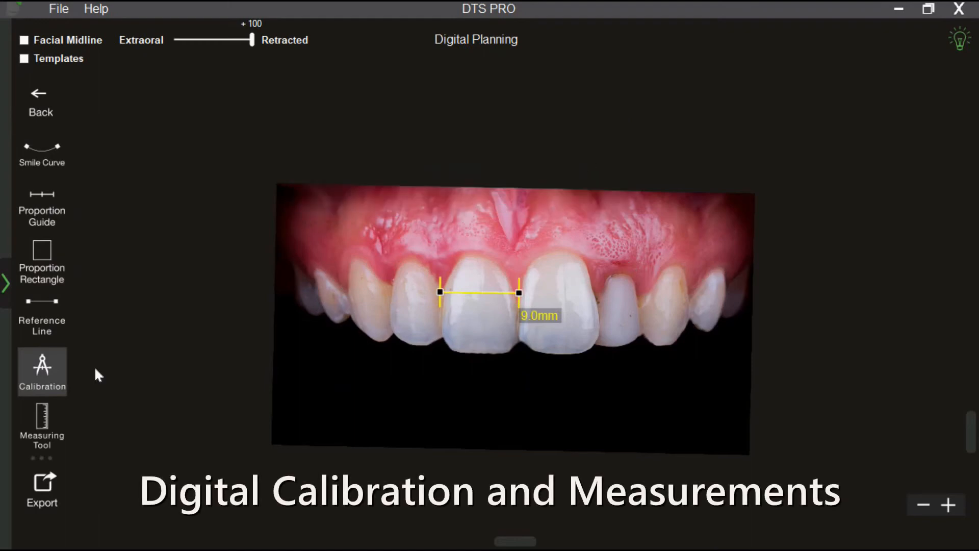
left_click(23, 58)
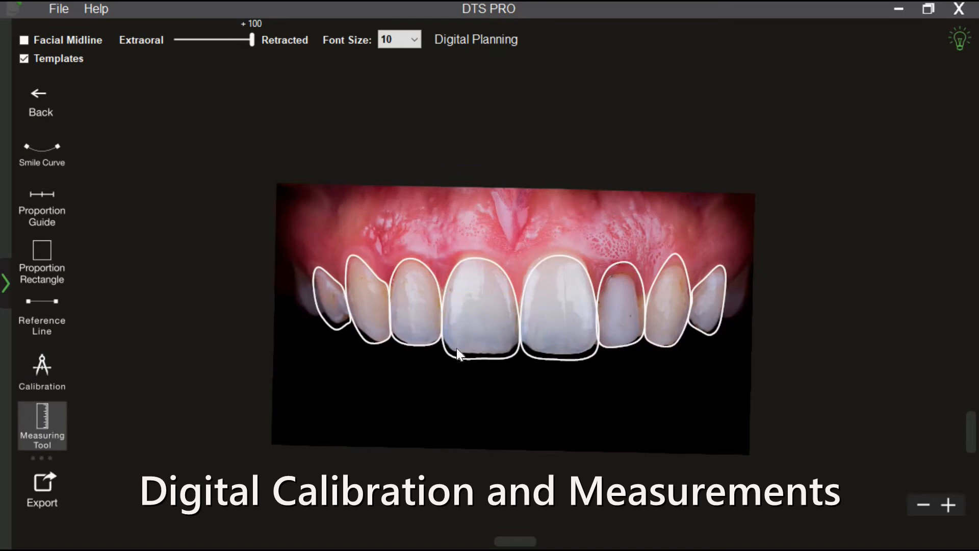
left_click(471, 356)
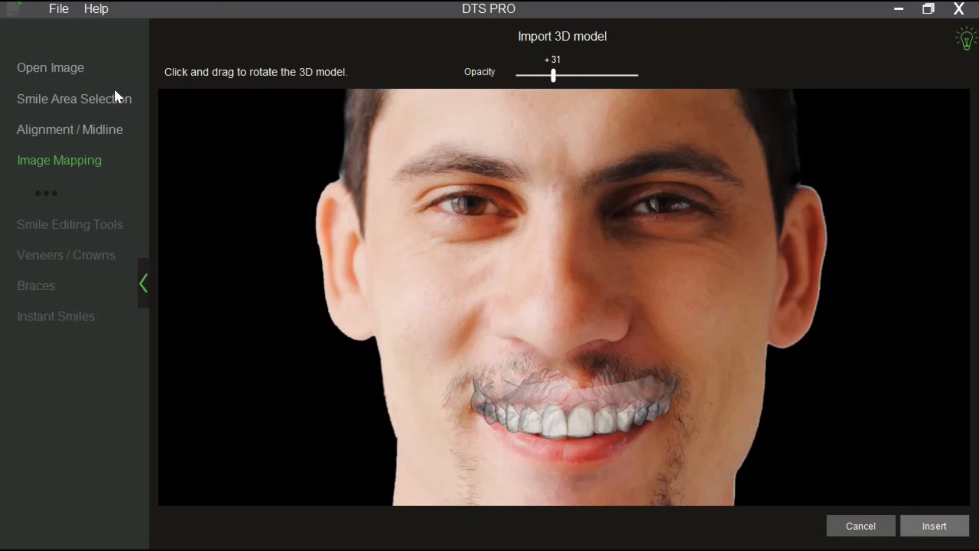
Step: Insert the 3D model, apply the veneer shapes to it and blend the face photo over it
left_click(934, 525)
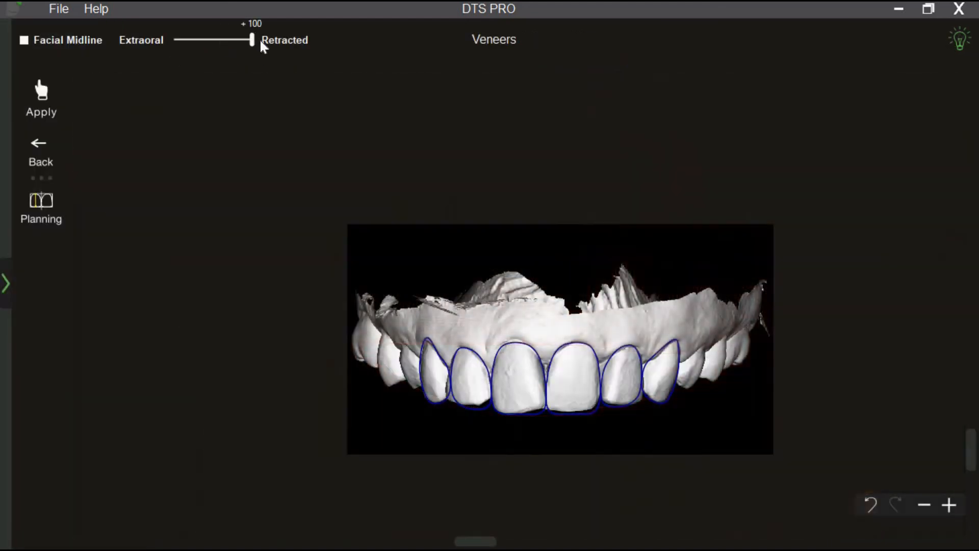
left_click(41, 97)
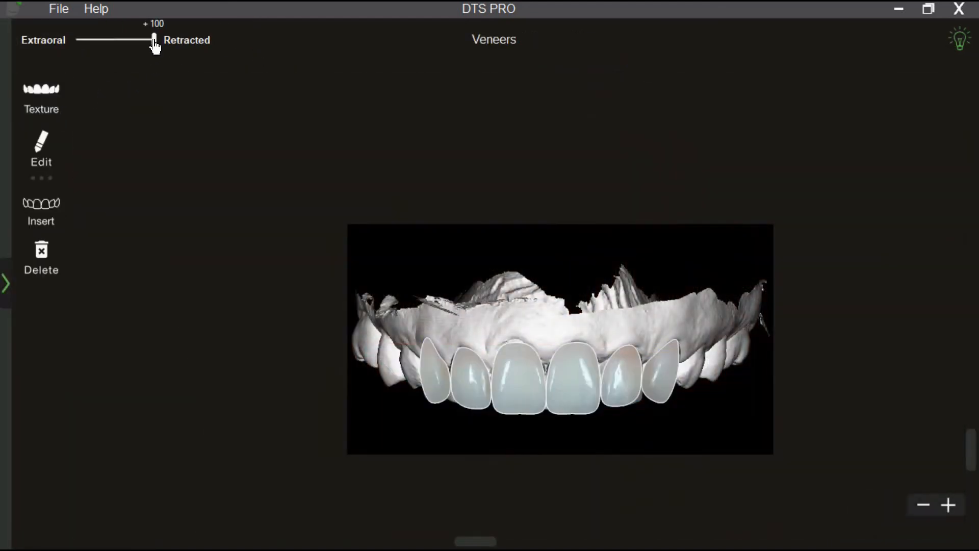
left_click_drag(155, 40, 113, 39)
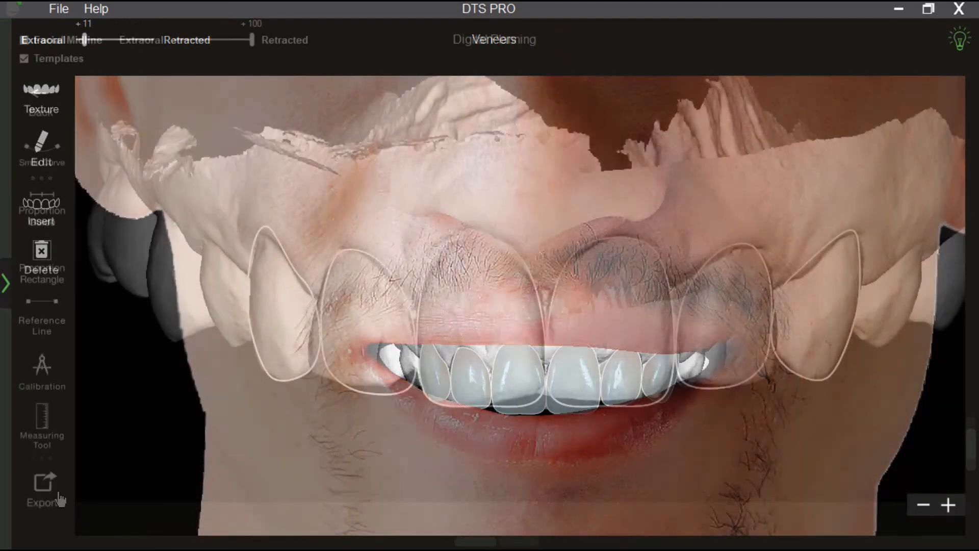
Step: Export the veneer design as an STL file (*.stl) and save it
left_click(41, 491)
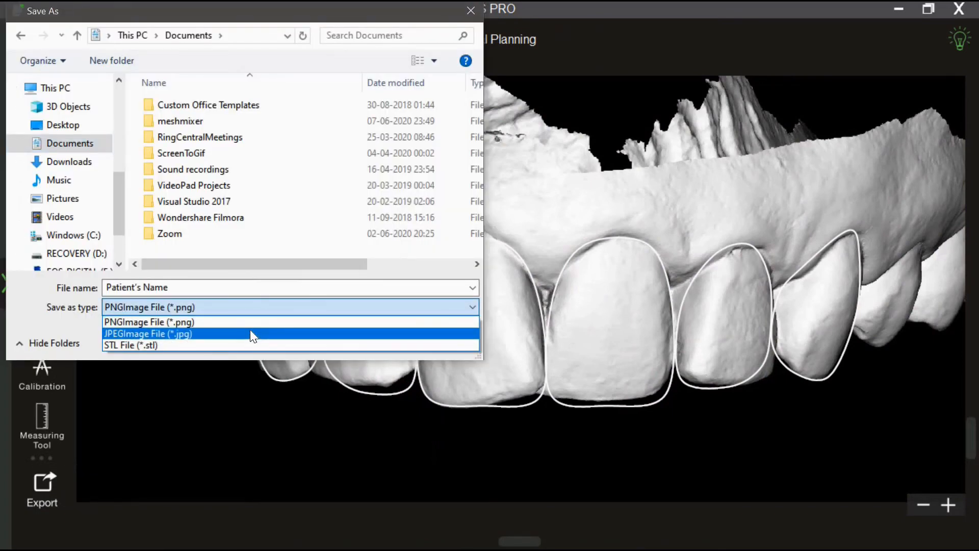
left_click(129, 345)
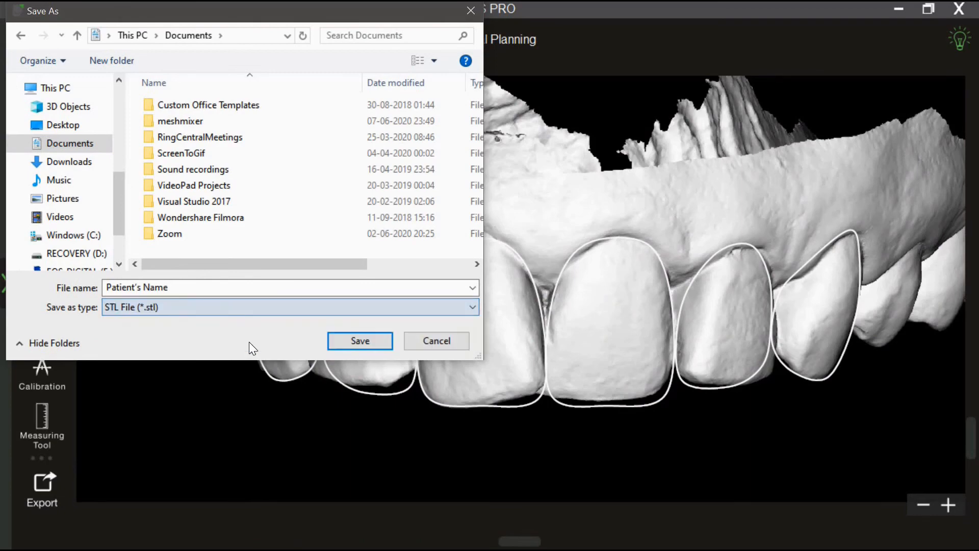
left_click(359, 341)
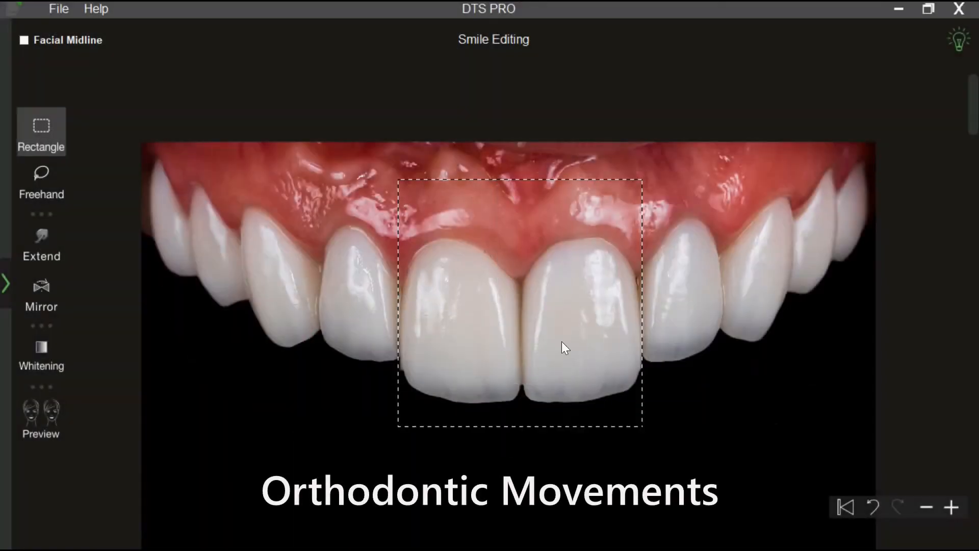
Step: Mark a rectangular region around the lips and chin on the profile photo
left_click(520, 303)
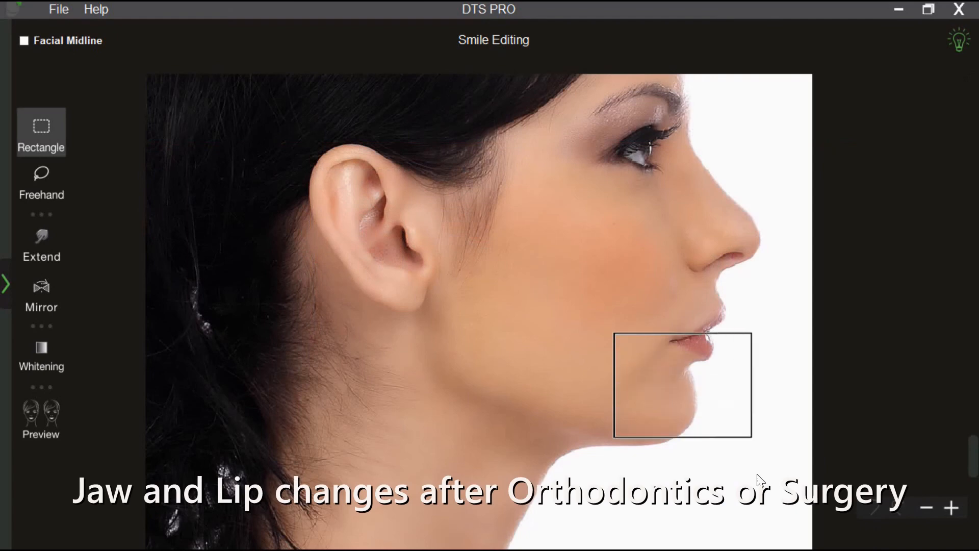
Step: Transform the selected chin and upper-lip regions on the profile photos and preview the edited smile
right_click(682, 385)
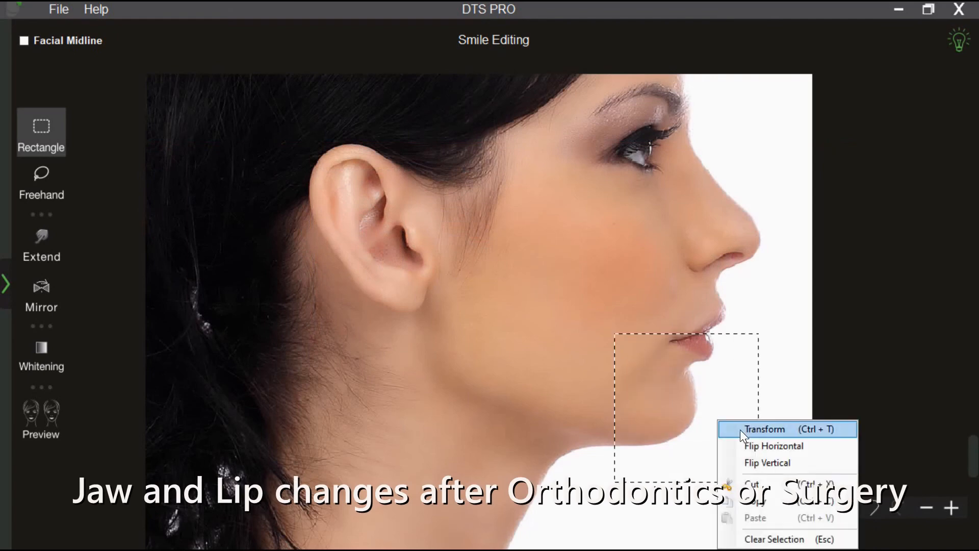
left_click(764, 429)
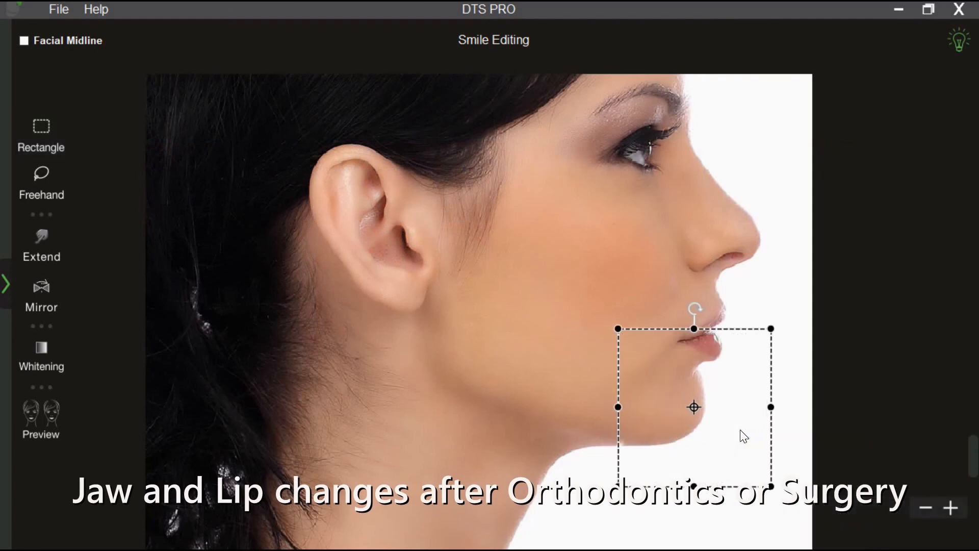
left_click(41, 419)
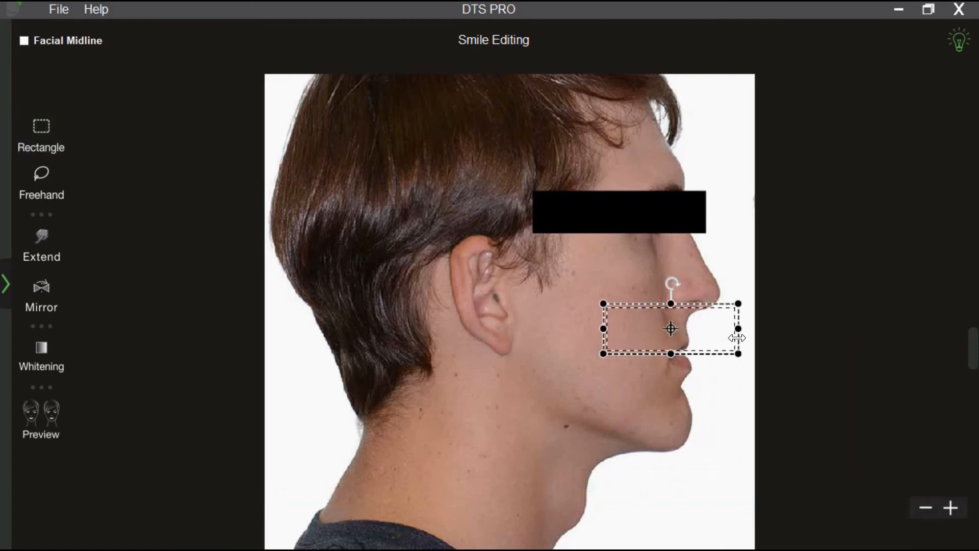
left_click(40, 418)
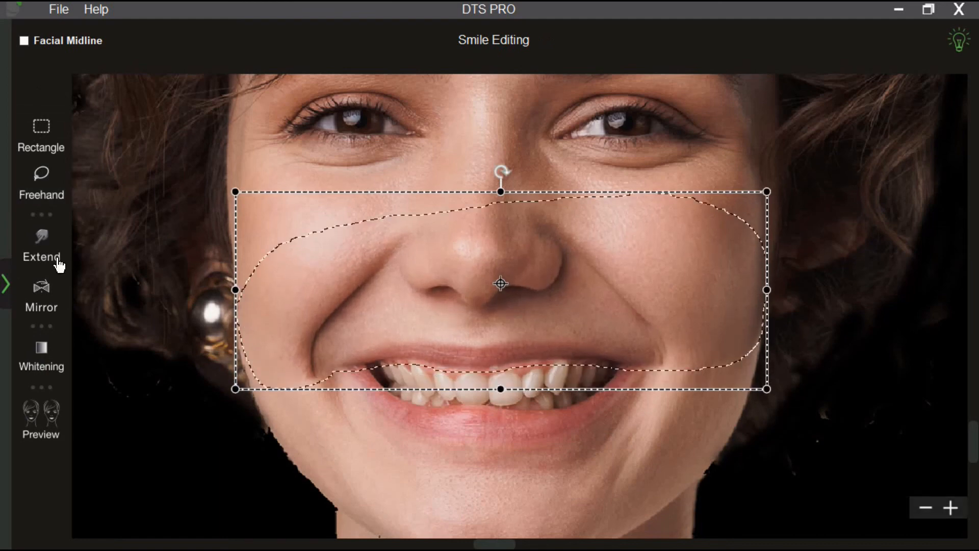
left_click(39, 424)
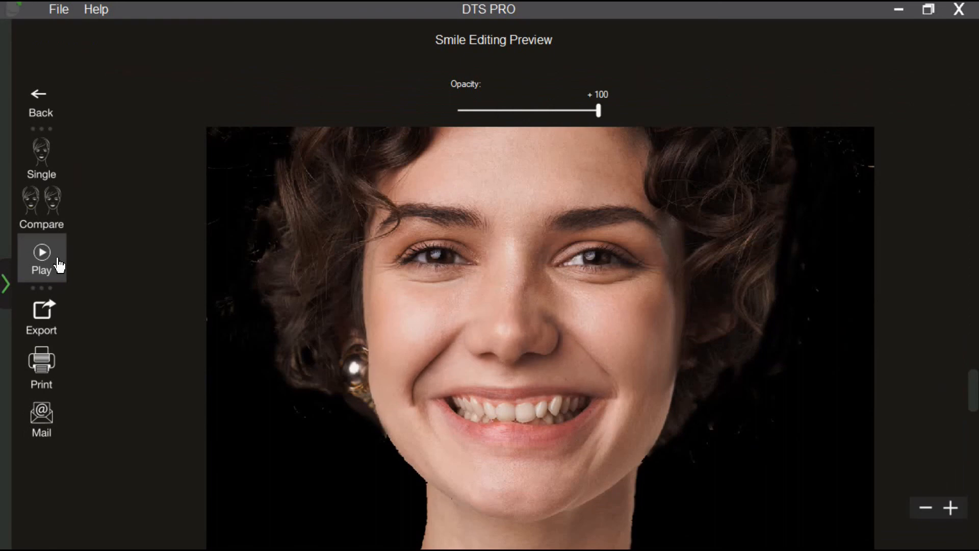
Step: Preview ceramic and metal self-ligating brackets, then switch to the Instant Smiles compare view
left_click(41, 258)
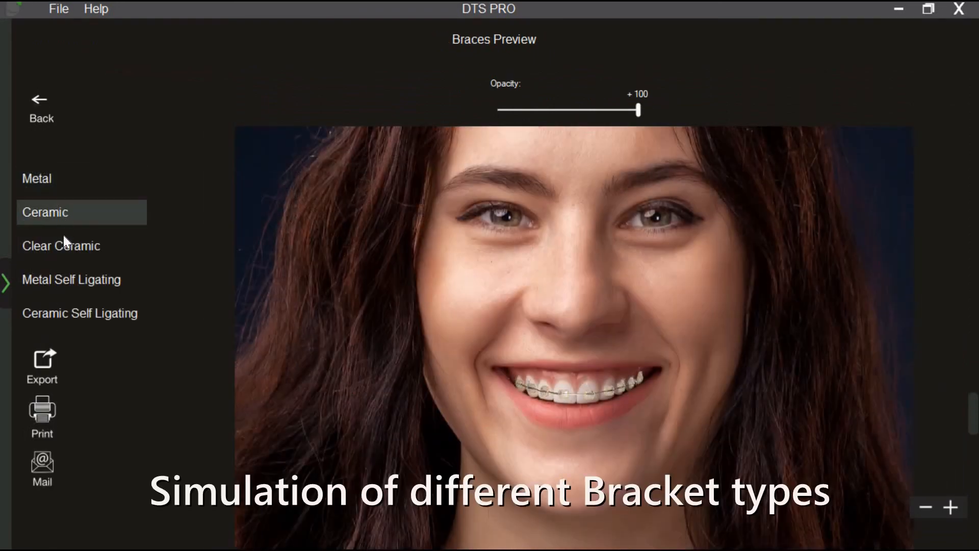
left_click(72, 279)
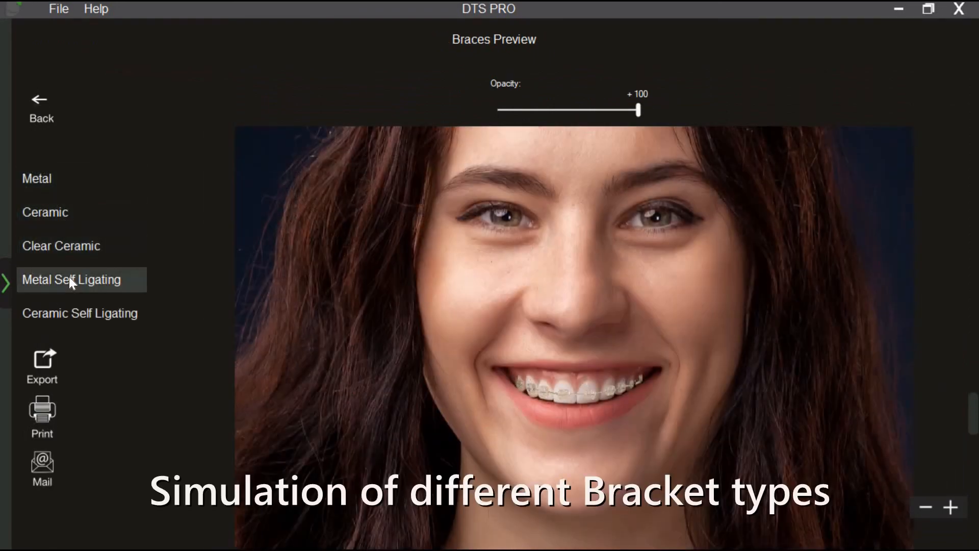
left_click(79, 313)
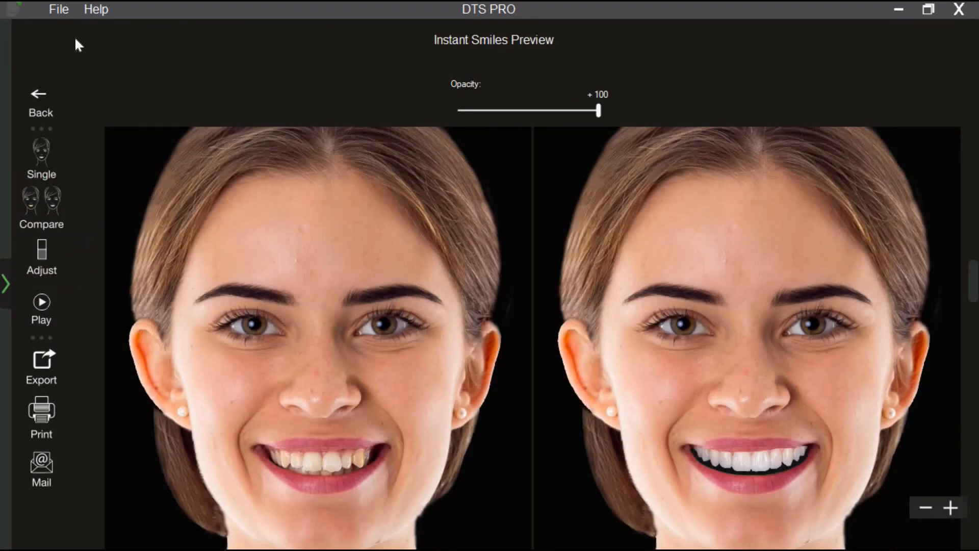
Step: Save the work as a DTS Project File (*.dtsp) and start mailing the smile comparison
left_click(58, 9)
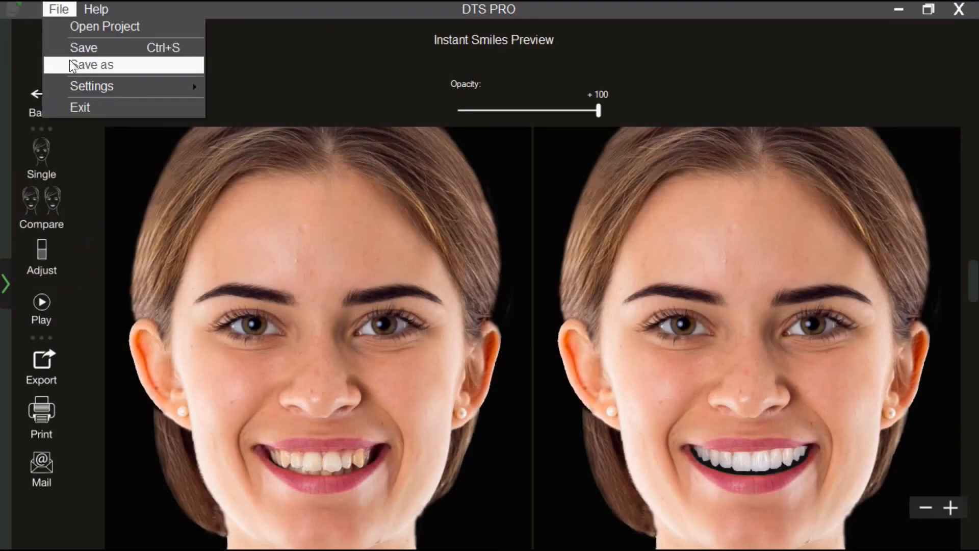
left_click(93, 64)
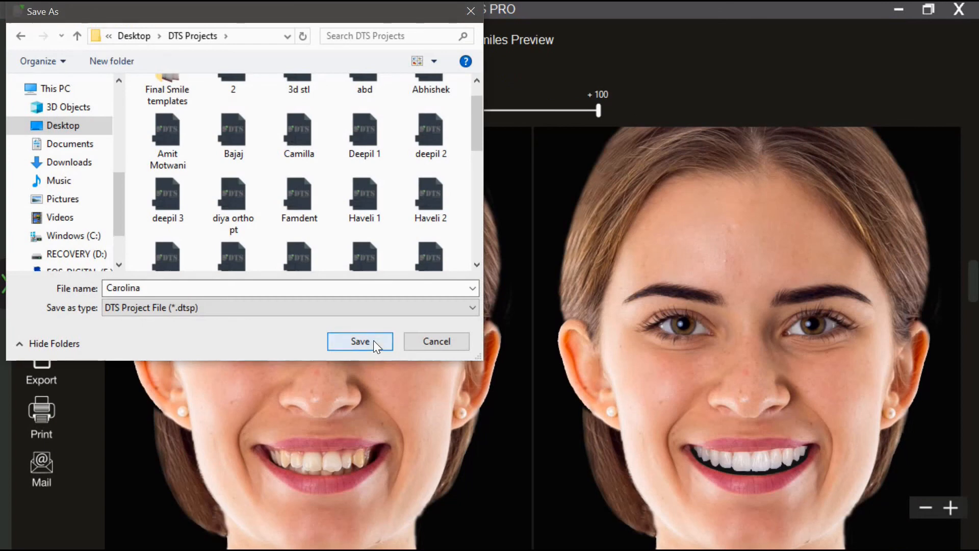
left_click(360, 341)
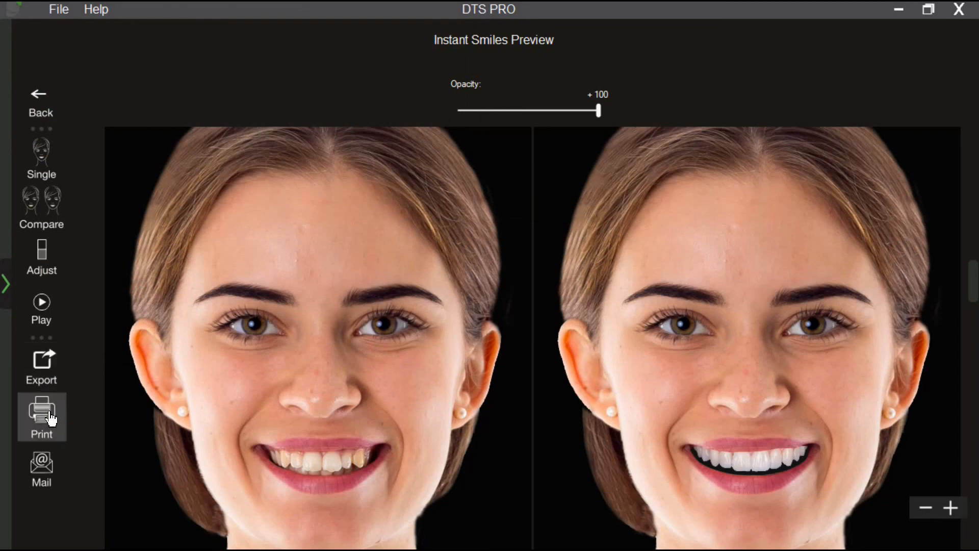
left_click(41, 467)
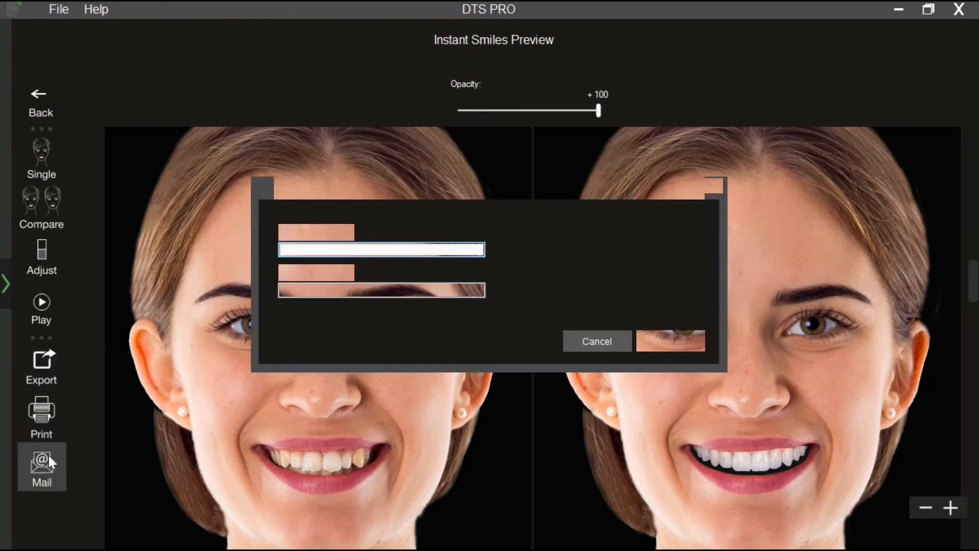